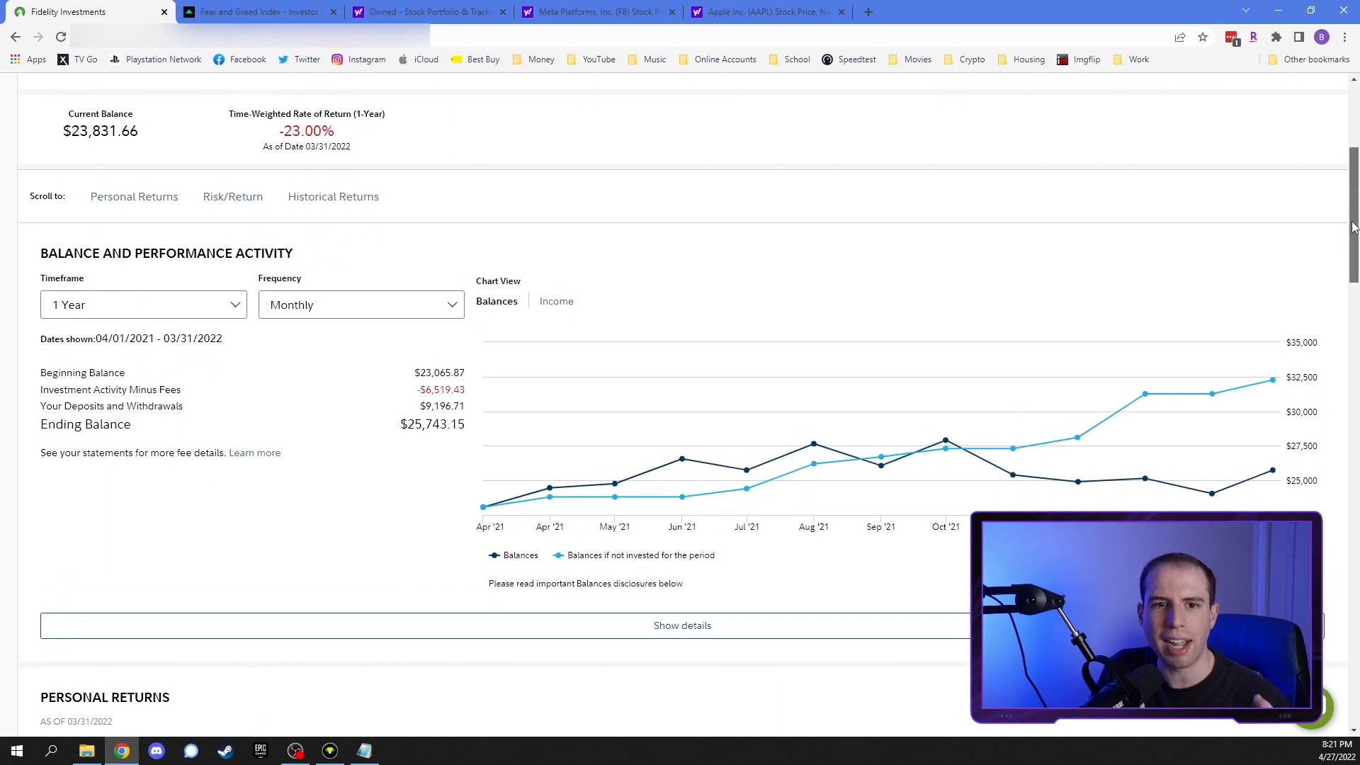
mouse_move(1164, 349)
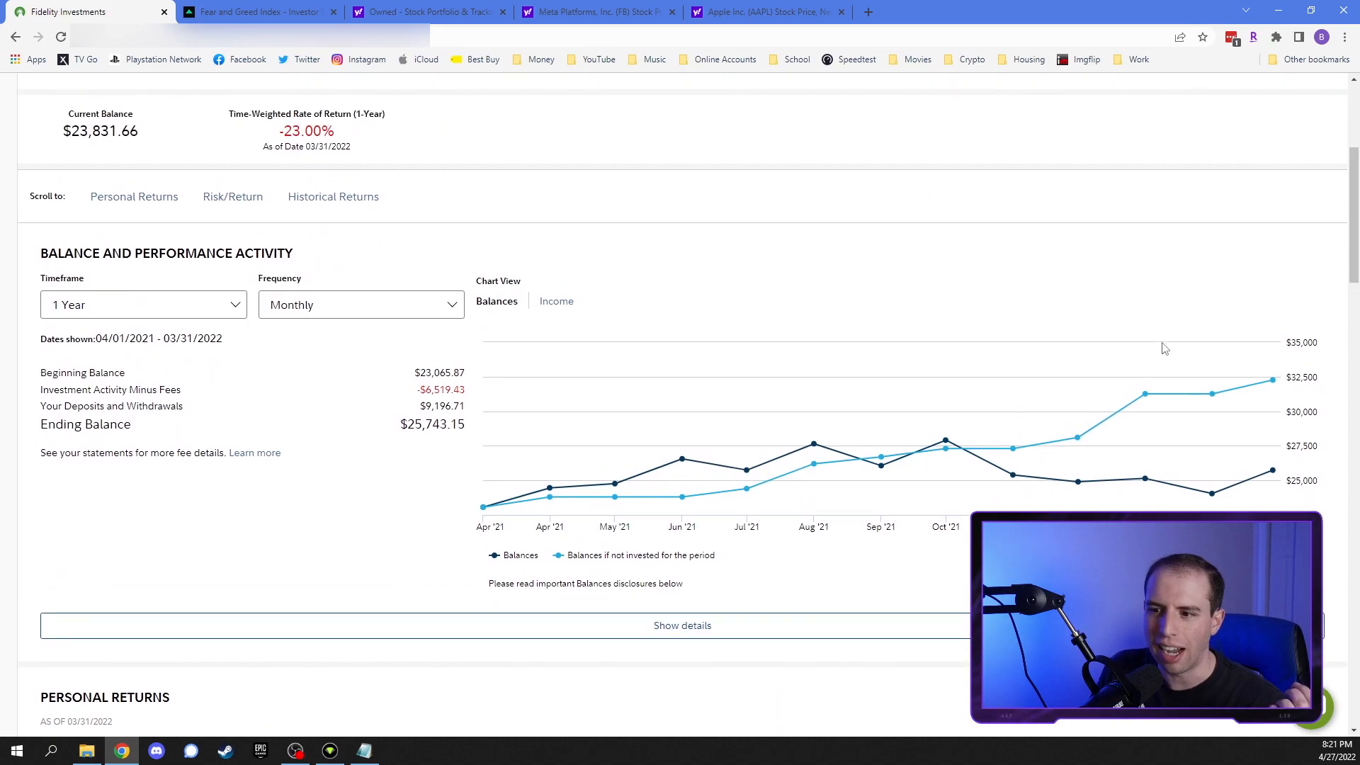
mouse_move(1266, 294)
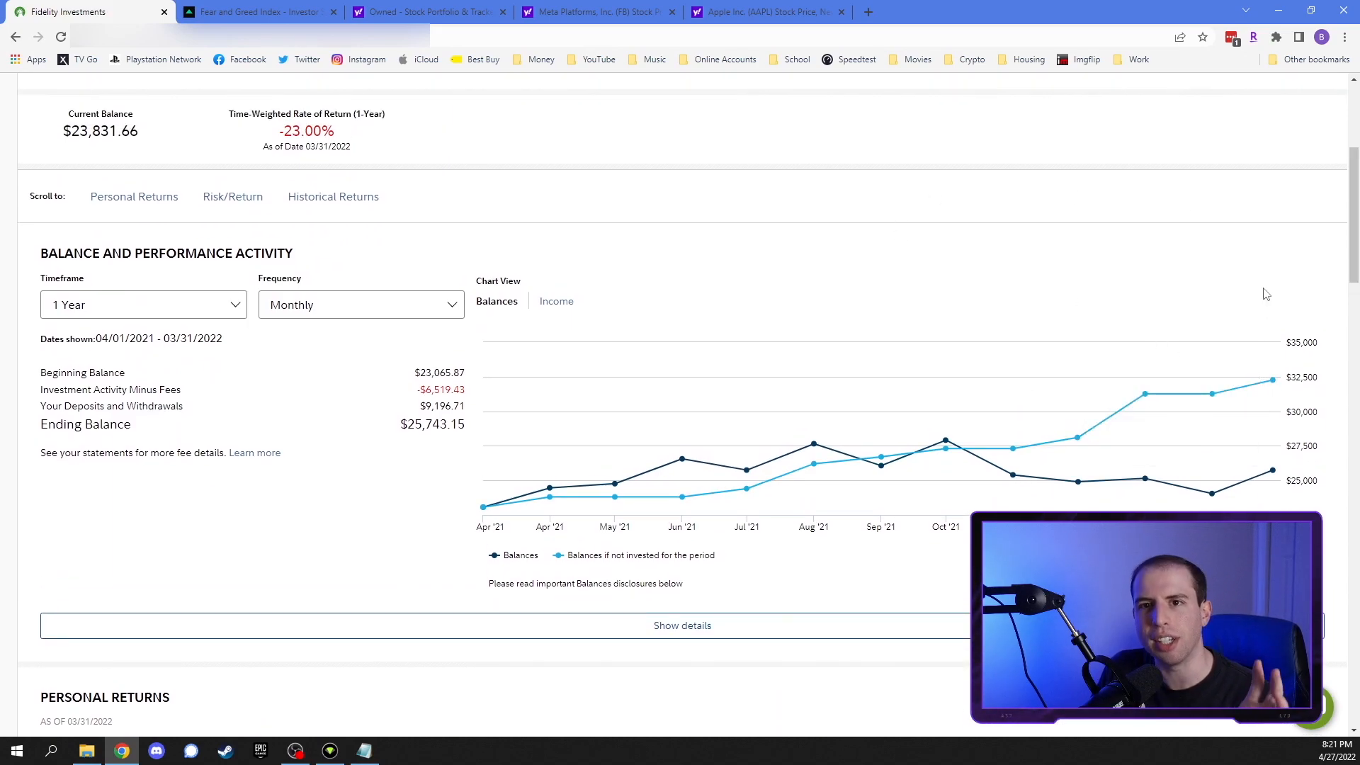
mouse_move(1273, 380)
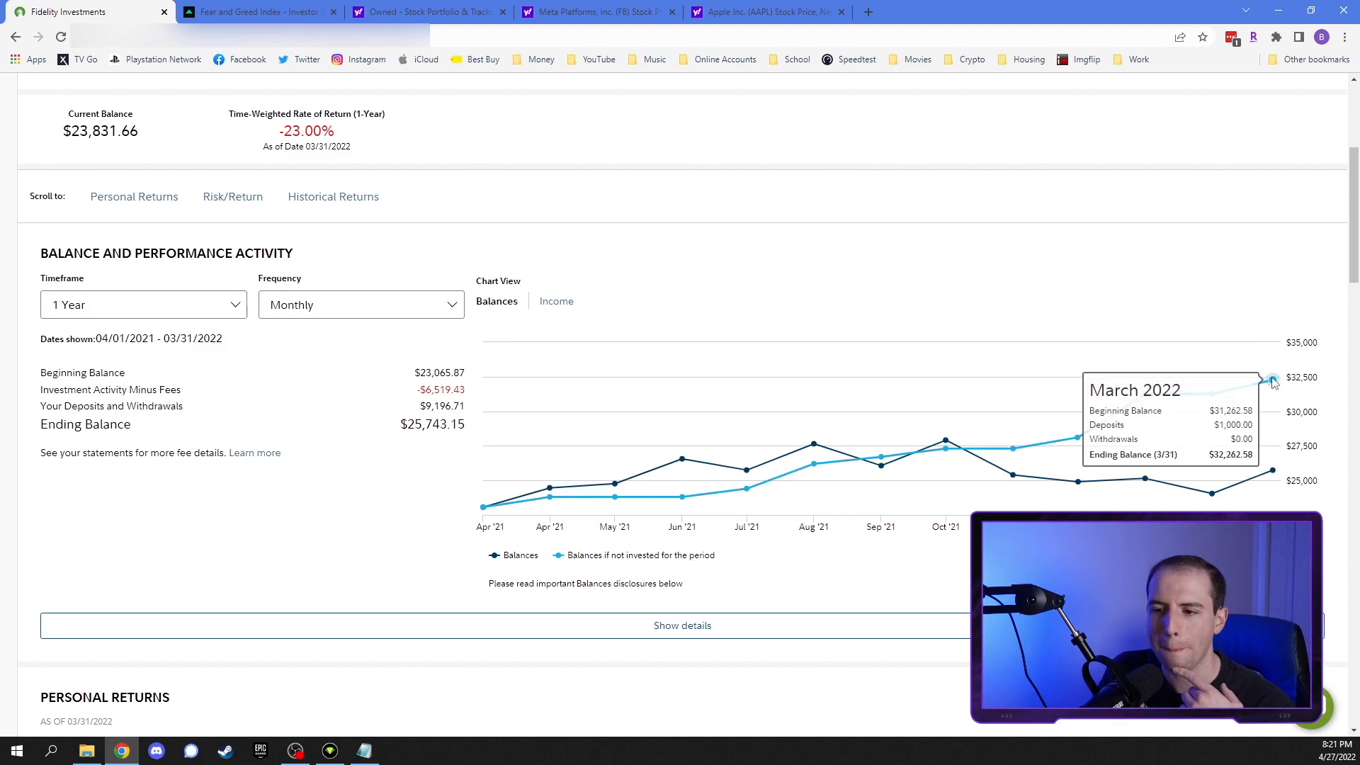
mouse_move(1271, 472)
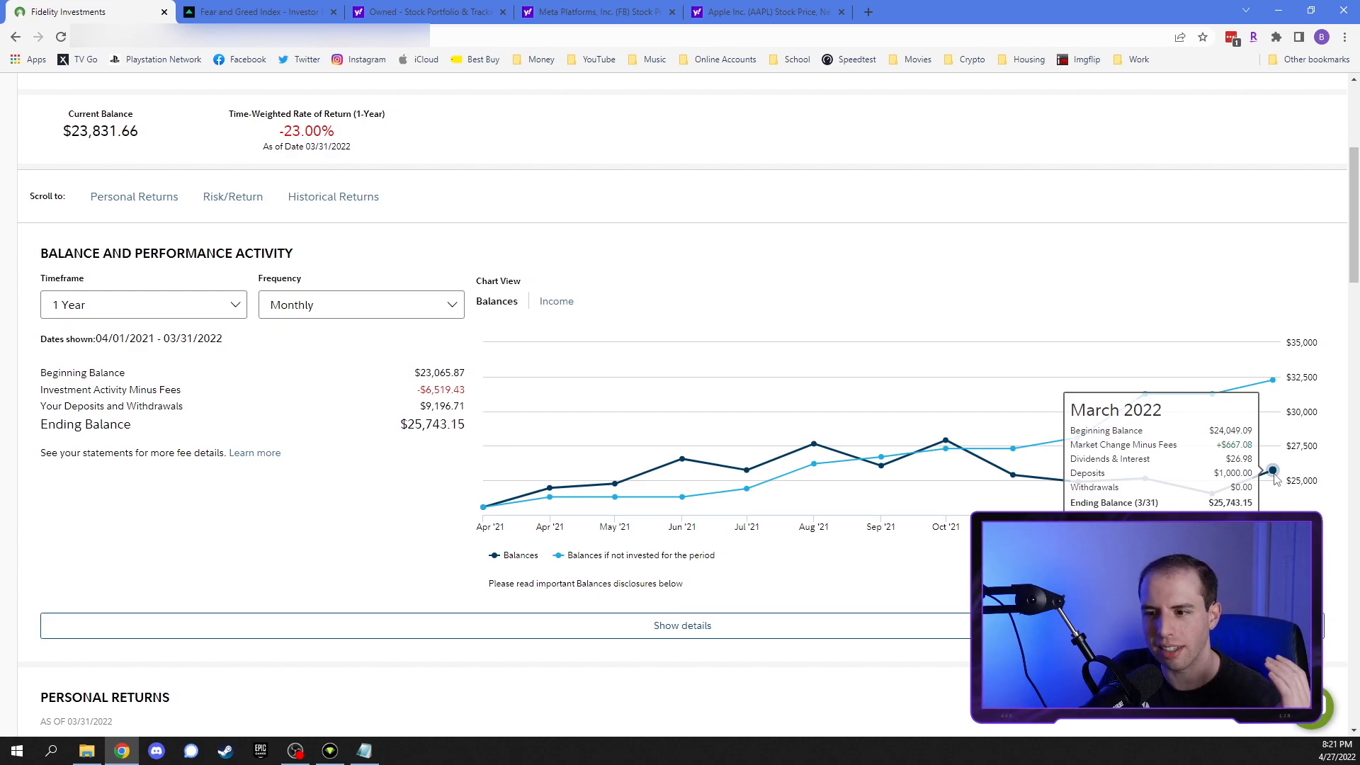
mouse_move(961, 387)
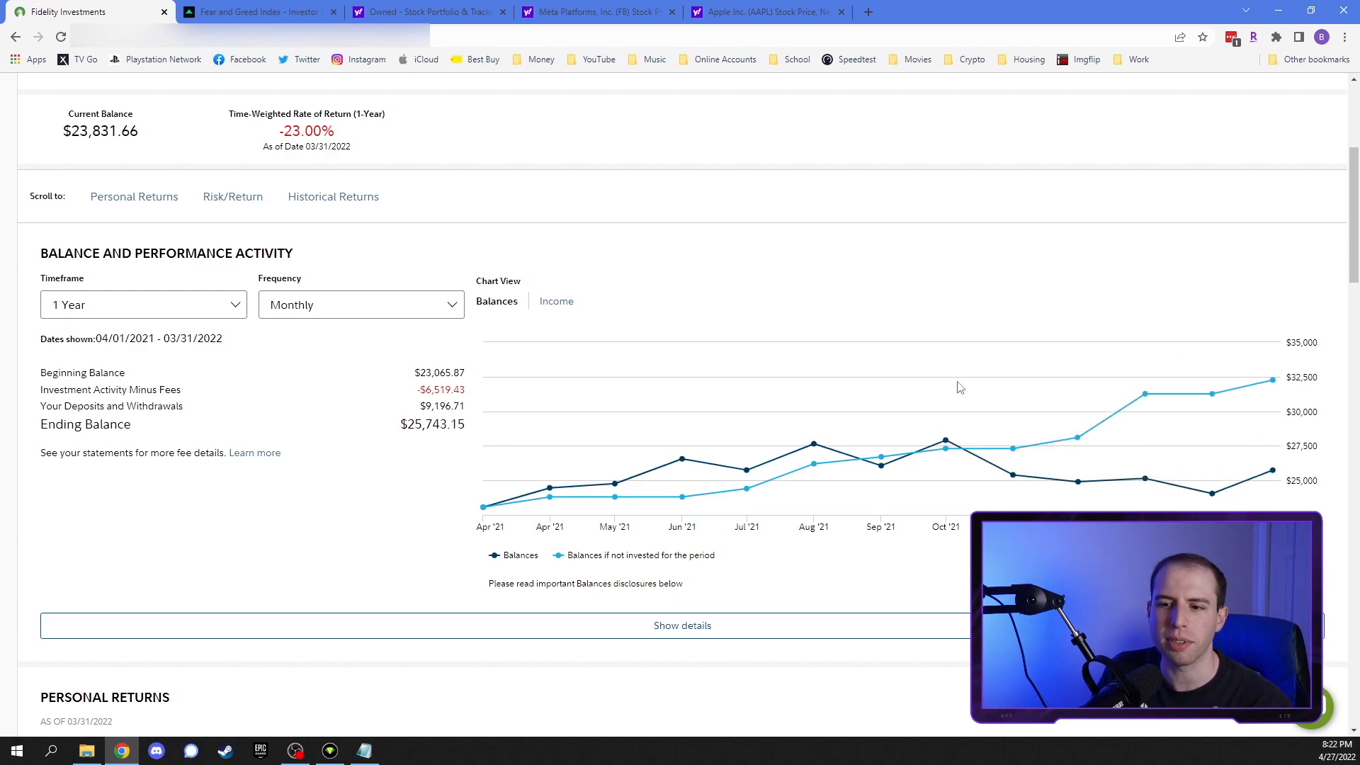
mouse_move(1074, 265)
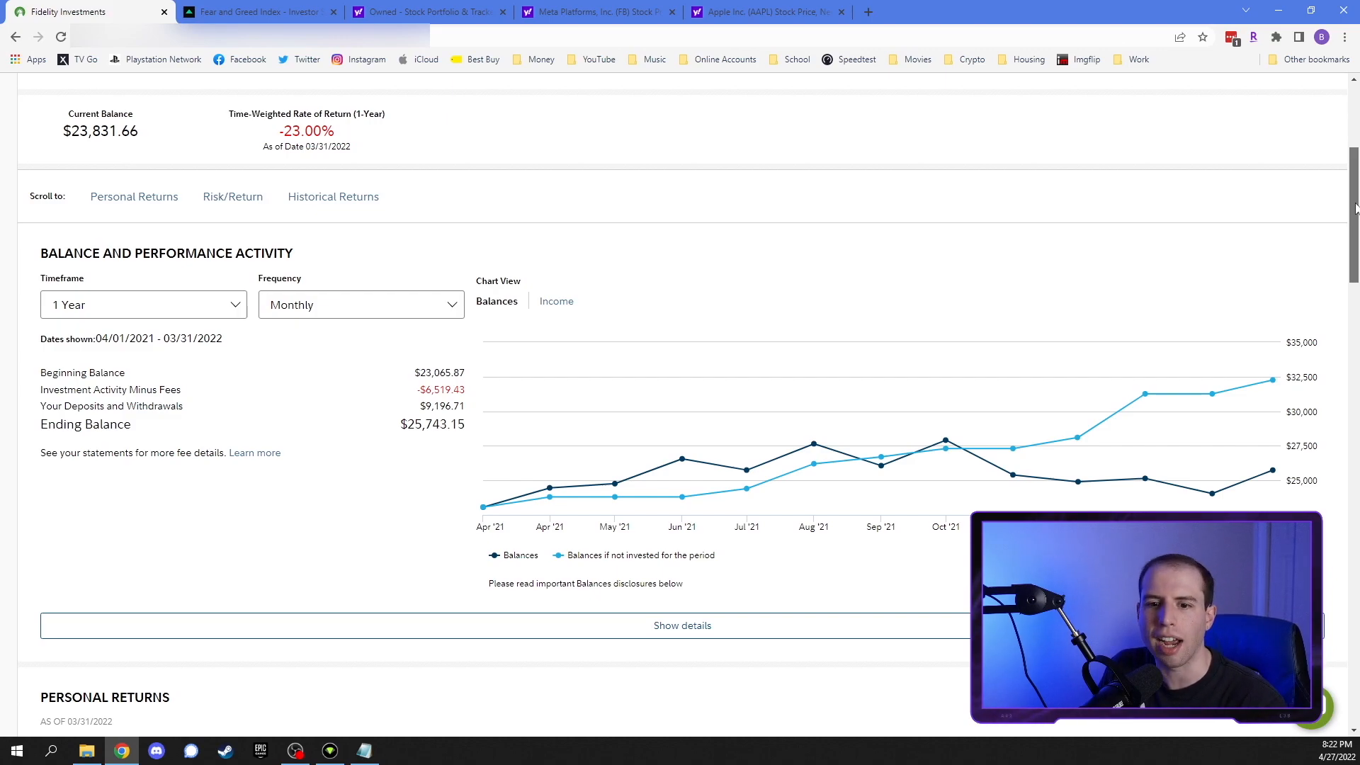
Scroll the performance page down to the Personal Returns annualized-returns comparison table
scroll("down", 3)
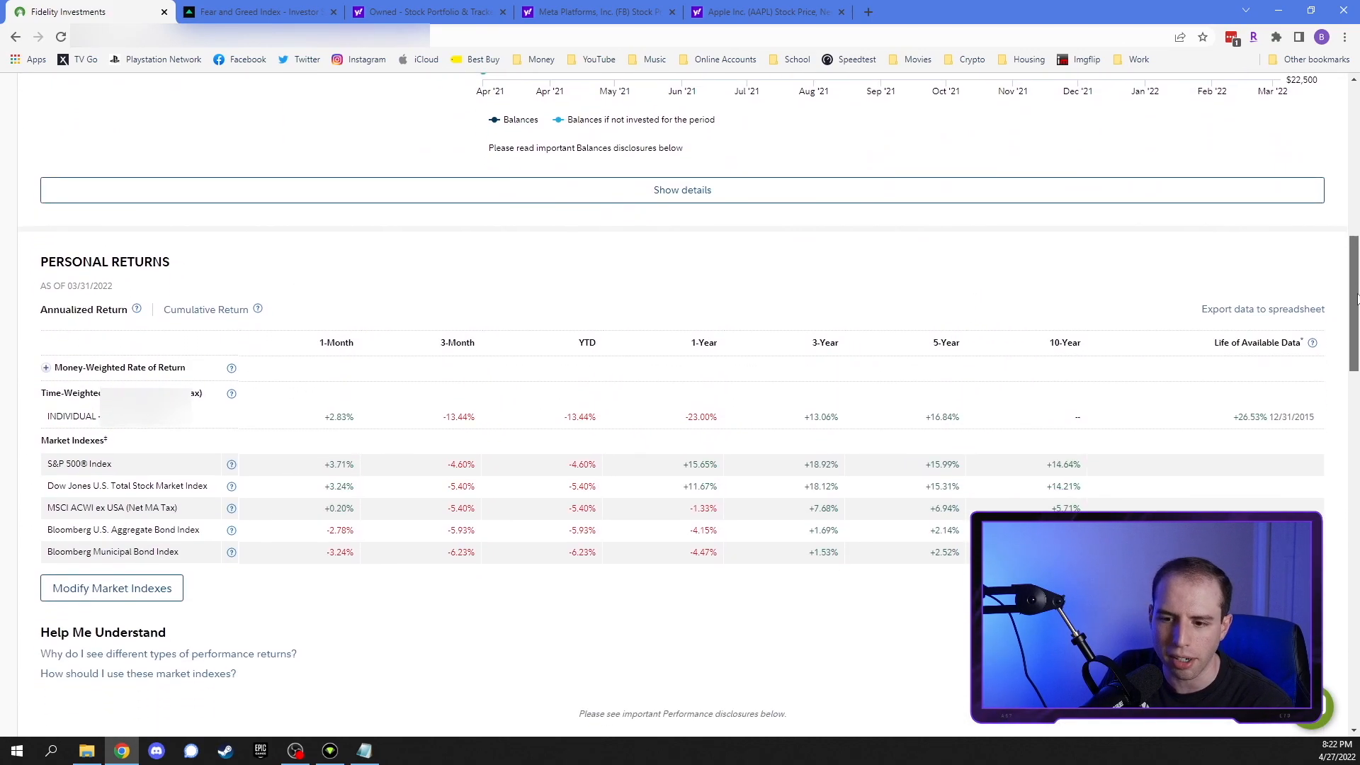
scroll("down", 3)
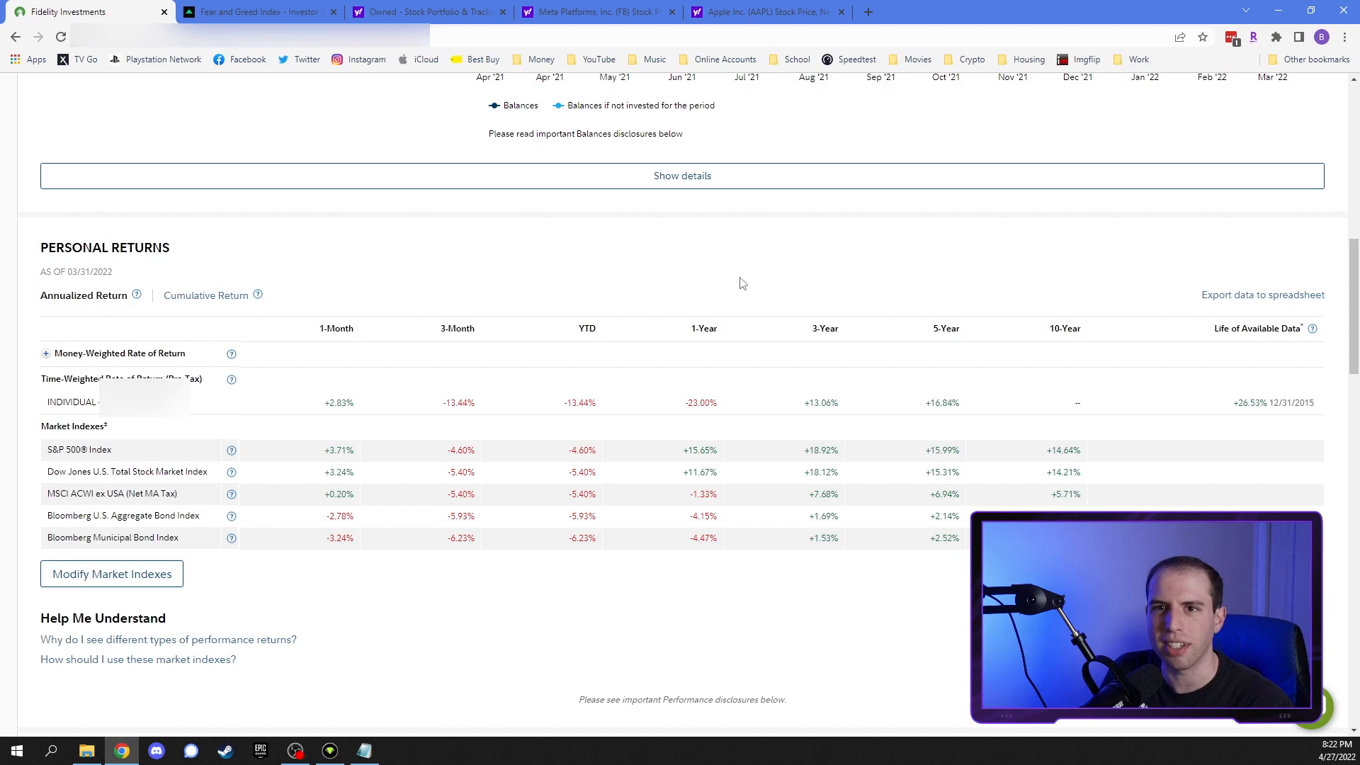
mouse_move(929, 390)
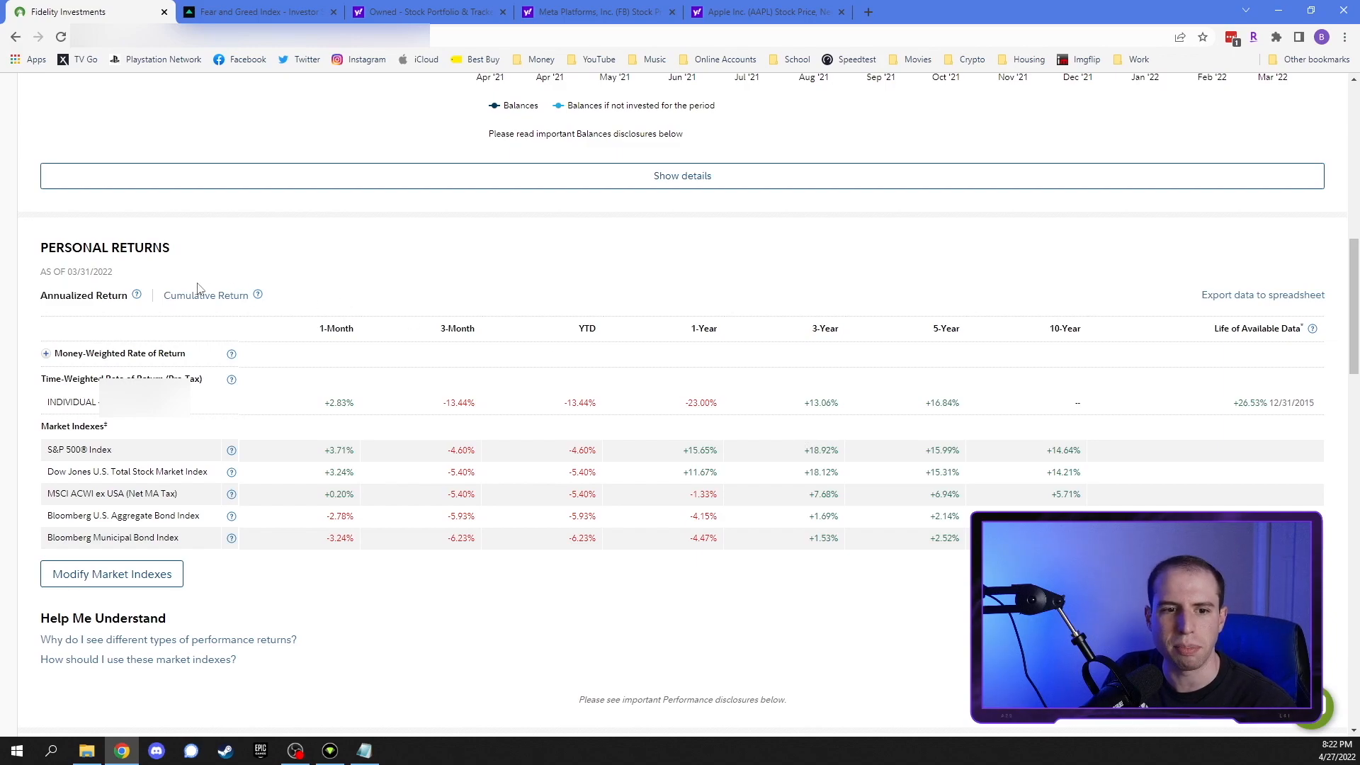
scroll("down", 3)
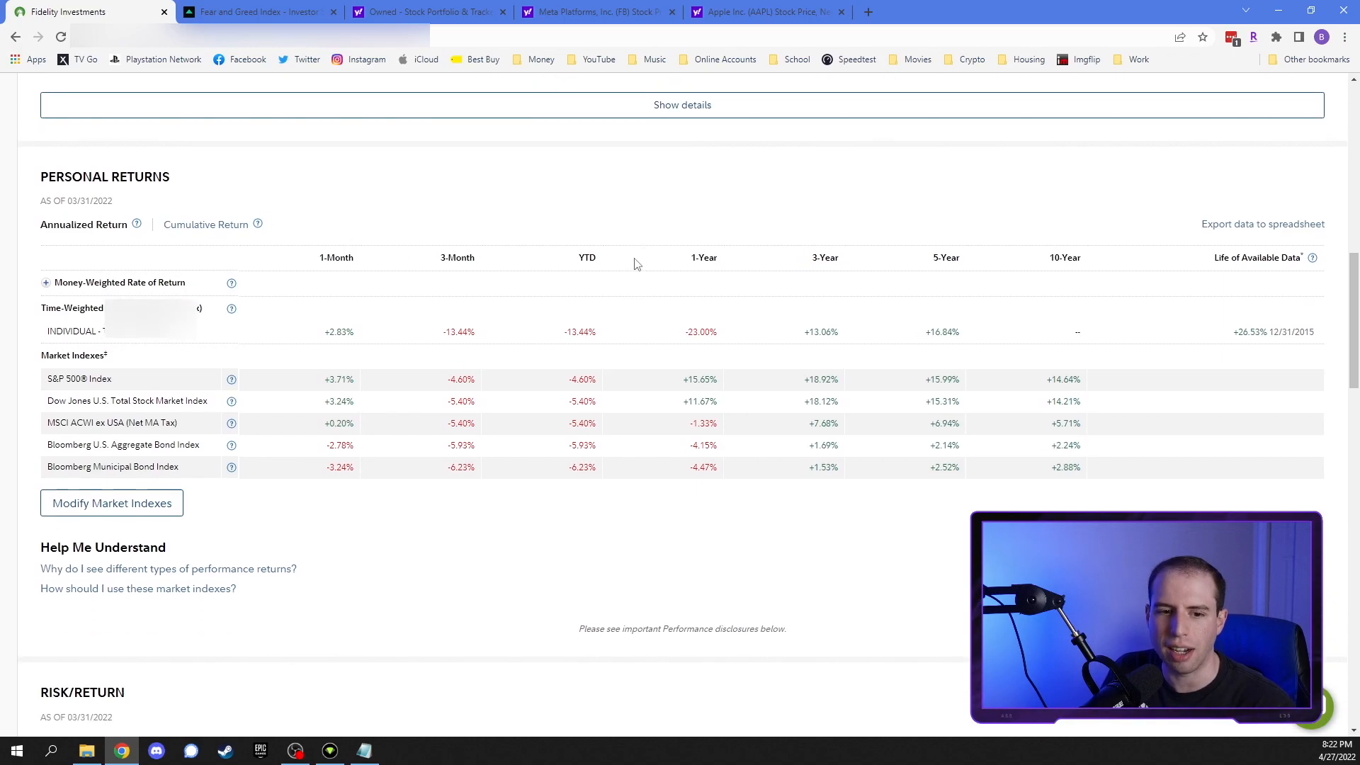
Scroll past the Risk/Return scatter chart until the Historical Returns section appears
scroll("down", 3)
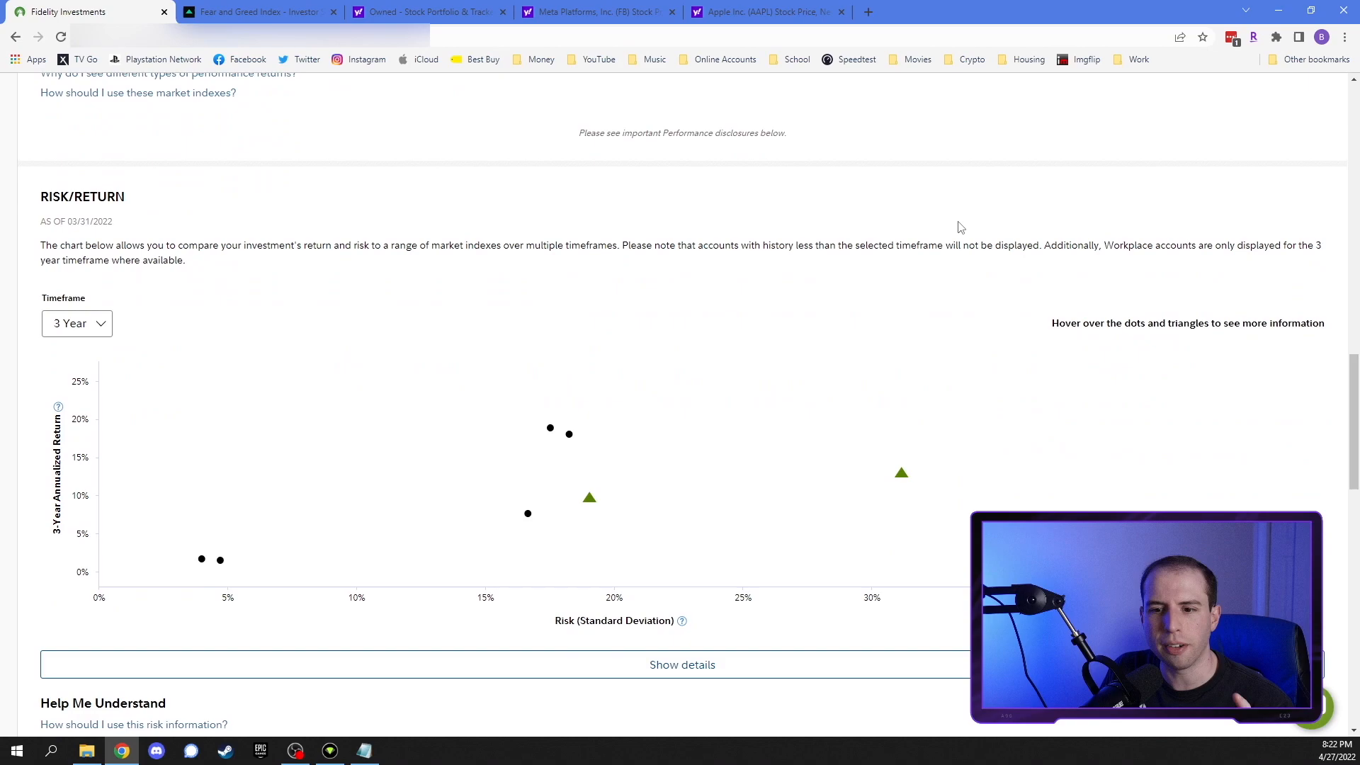
scroll("down", 3)
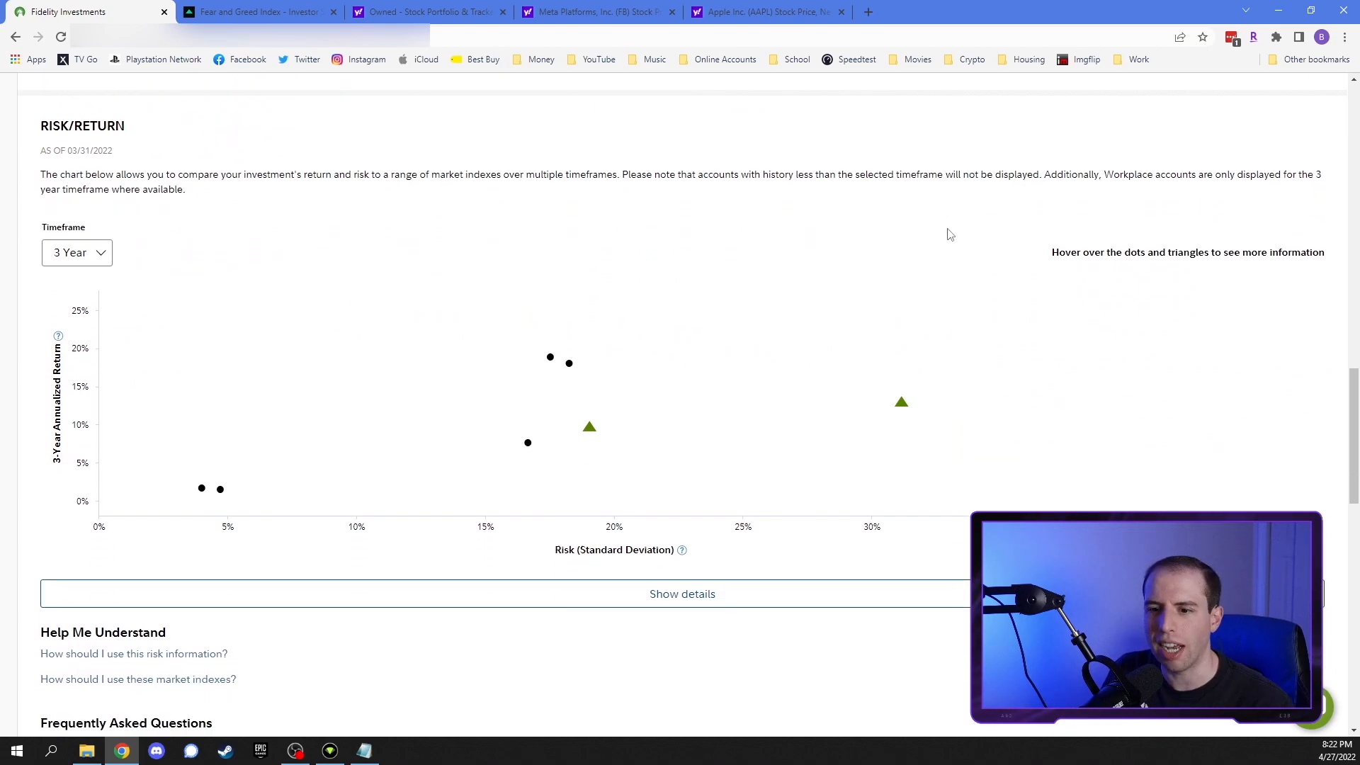
mouse_move(901, 403)
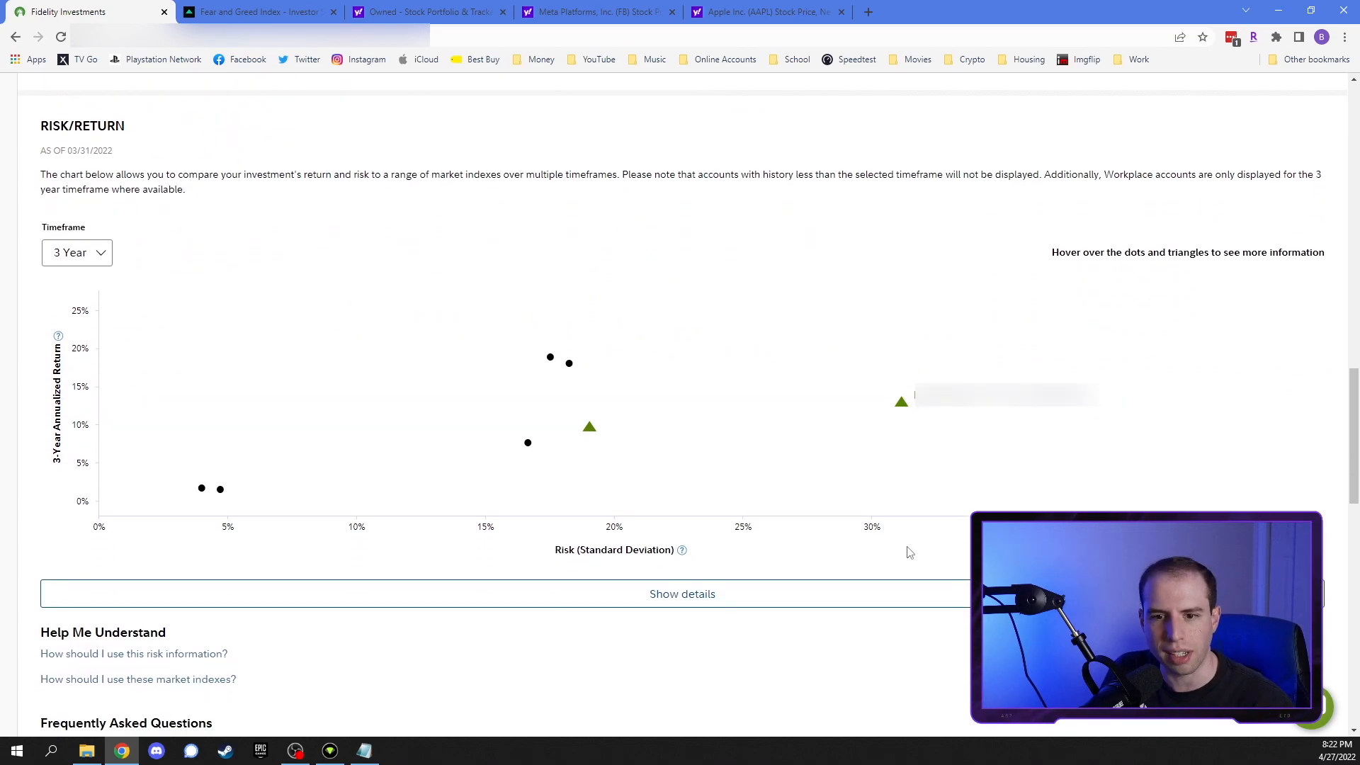
scroll("down", 3)
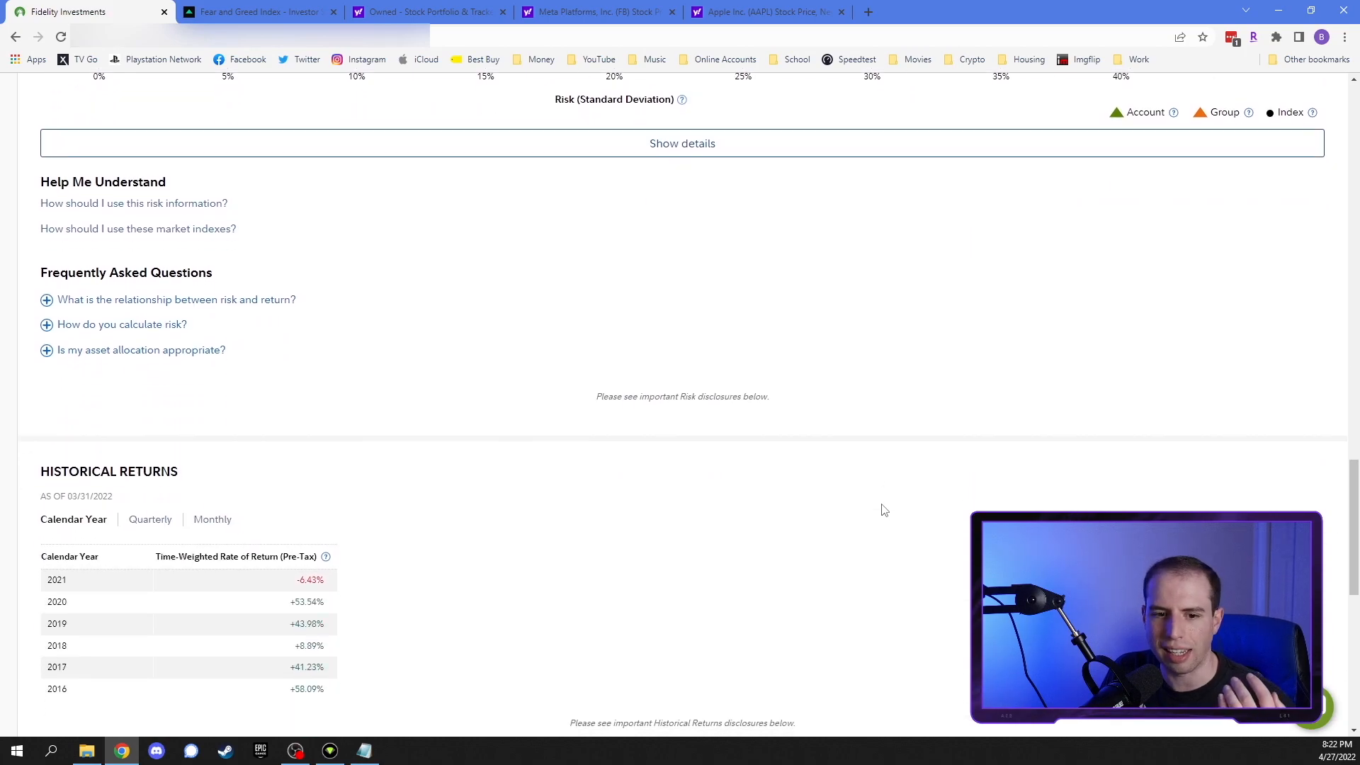
Scroll to the Historical Returns calendar-year rates for 2016 through 2021
scroll("down", 3)
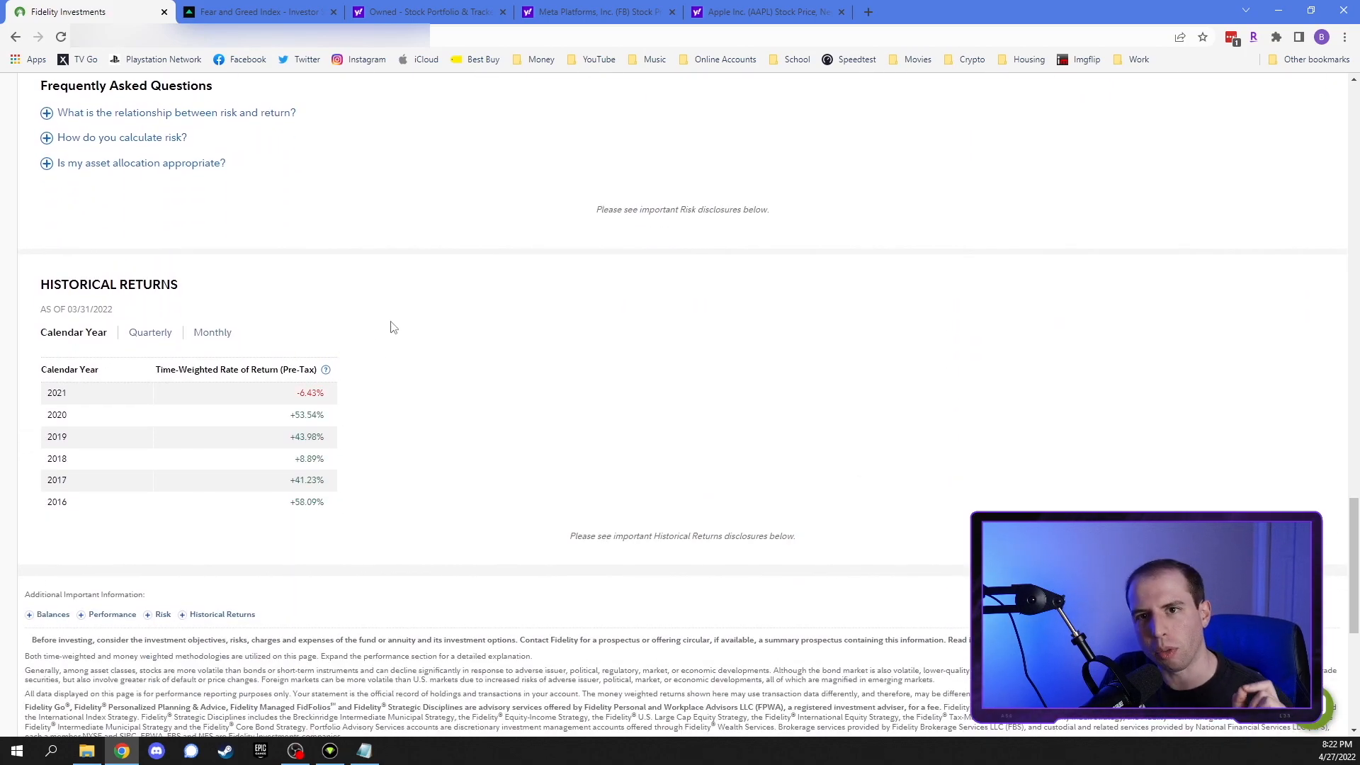
mouse_move(374, 495)
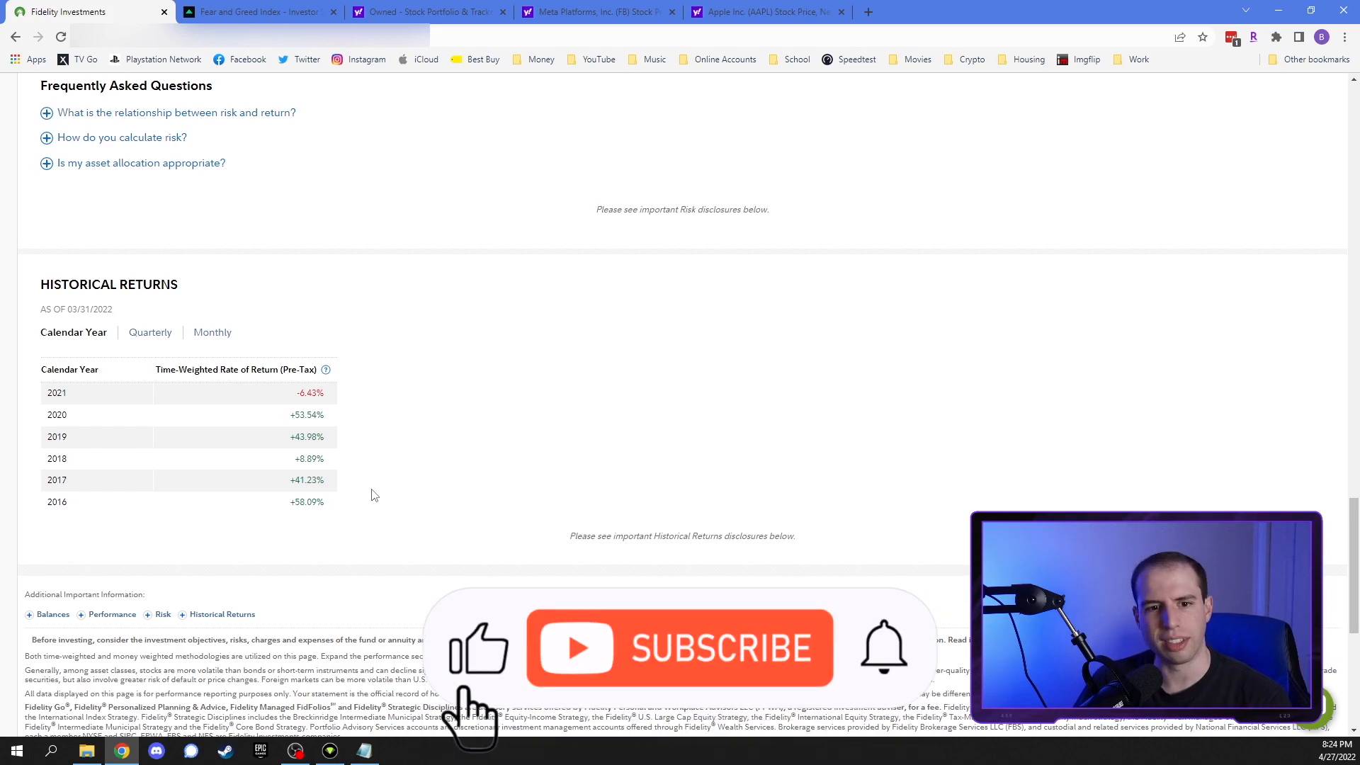
left_click(680, 649)
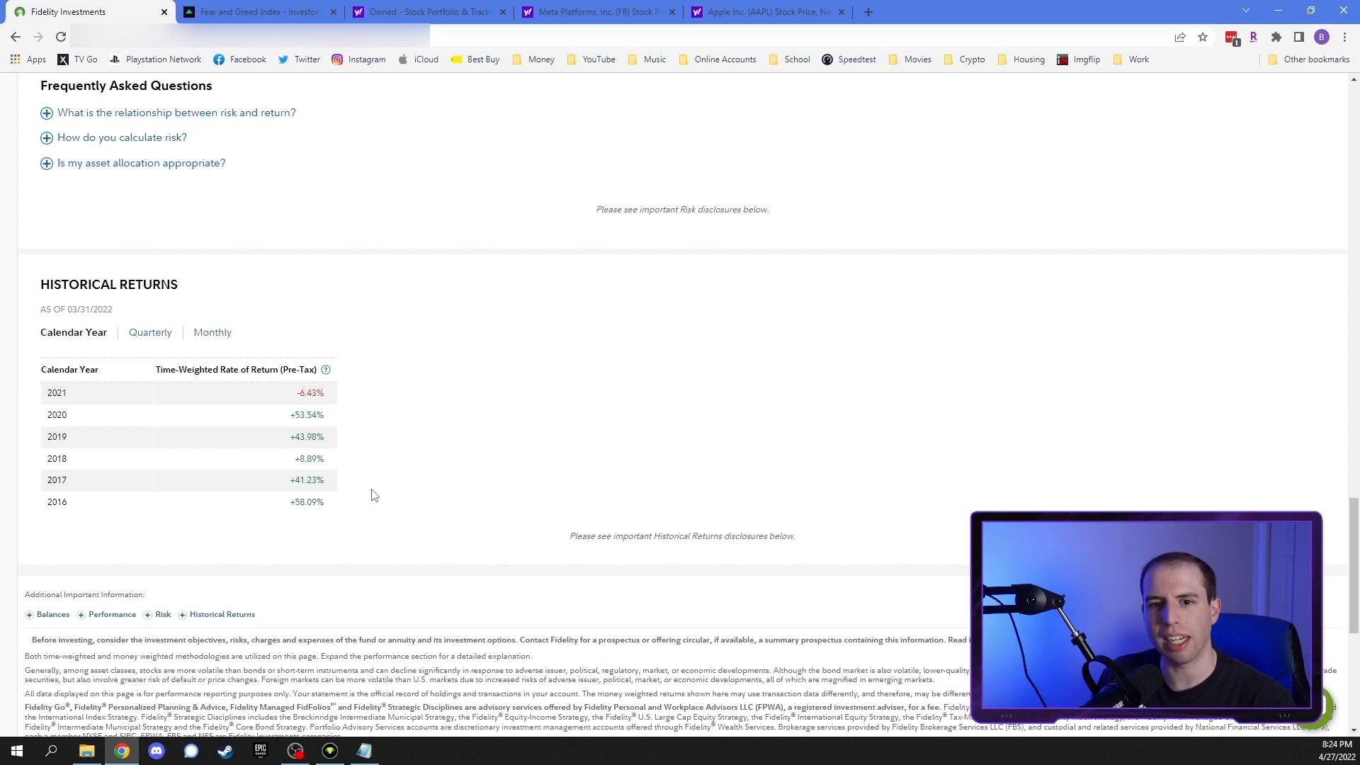
mouse_move(481, 452)
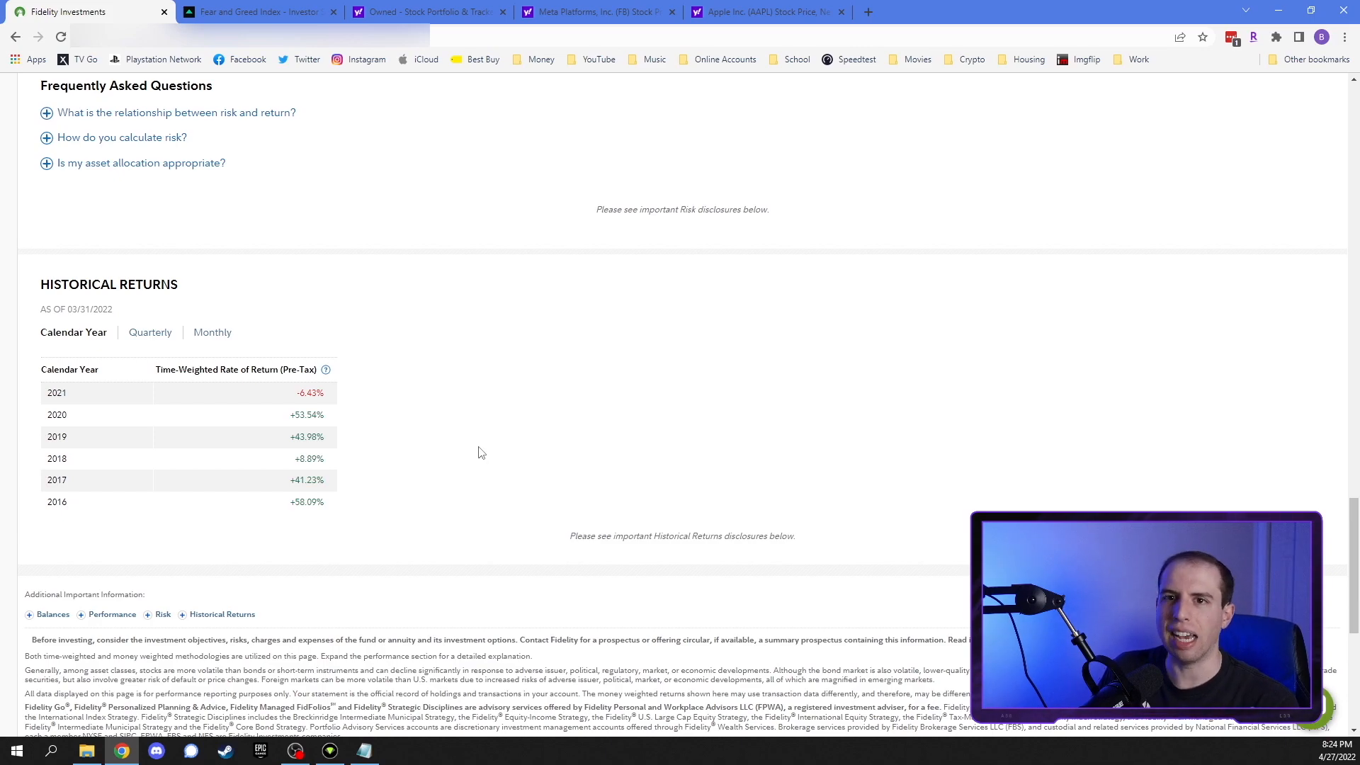
mouse_move(422, 377)
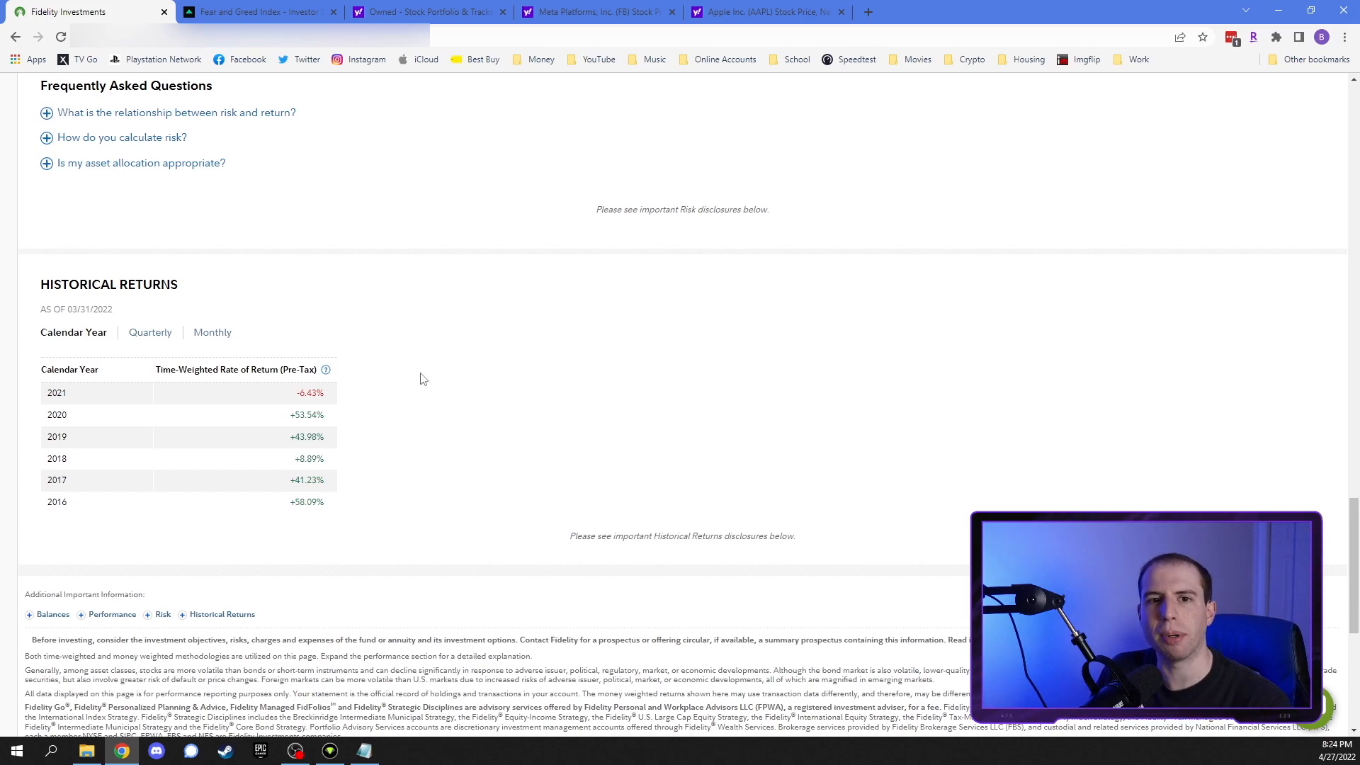
mouse_move(468, 289)
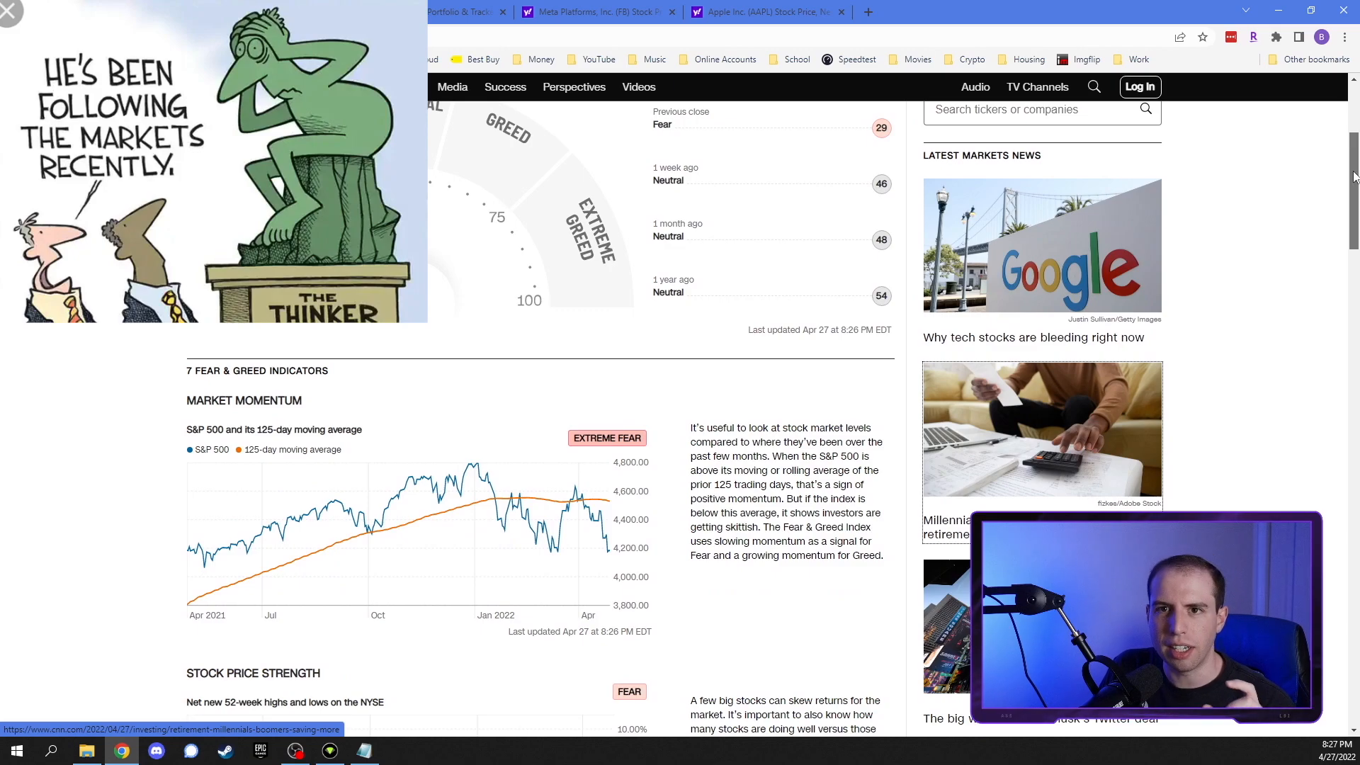
Scroll through the seven Fear & Greed indicator charts and back up to the 29 Fear gauge
scroll("down", 3)
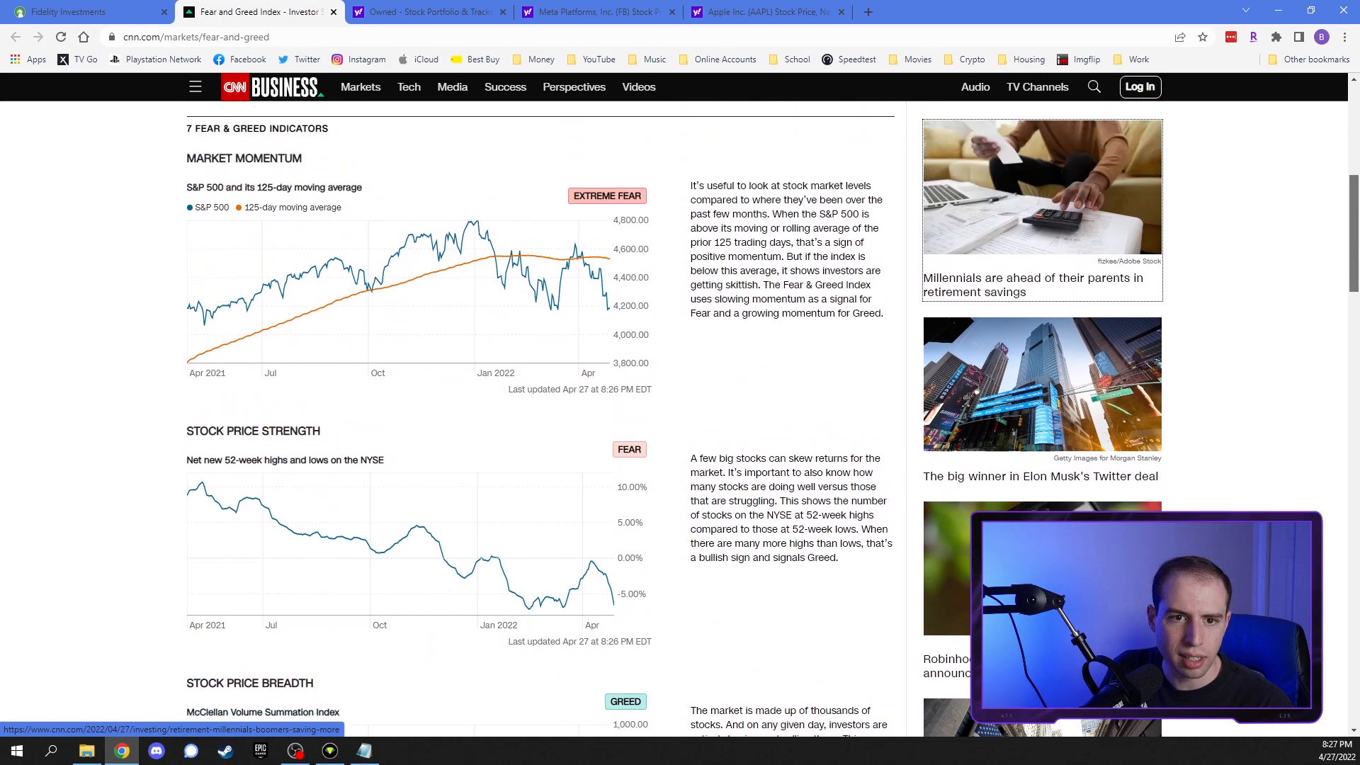
scroll("down", 3)
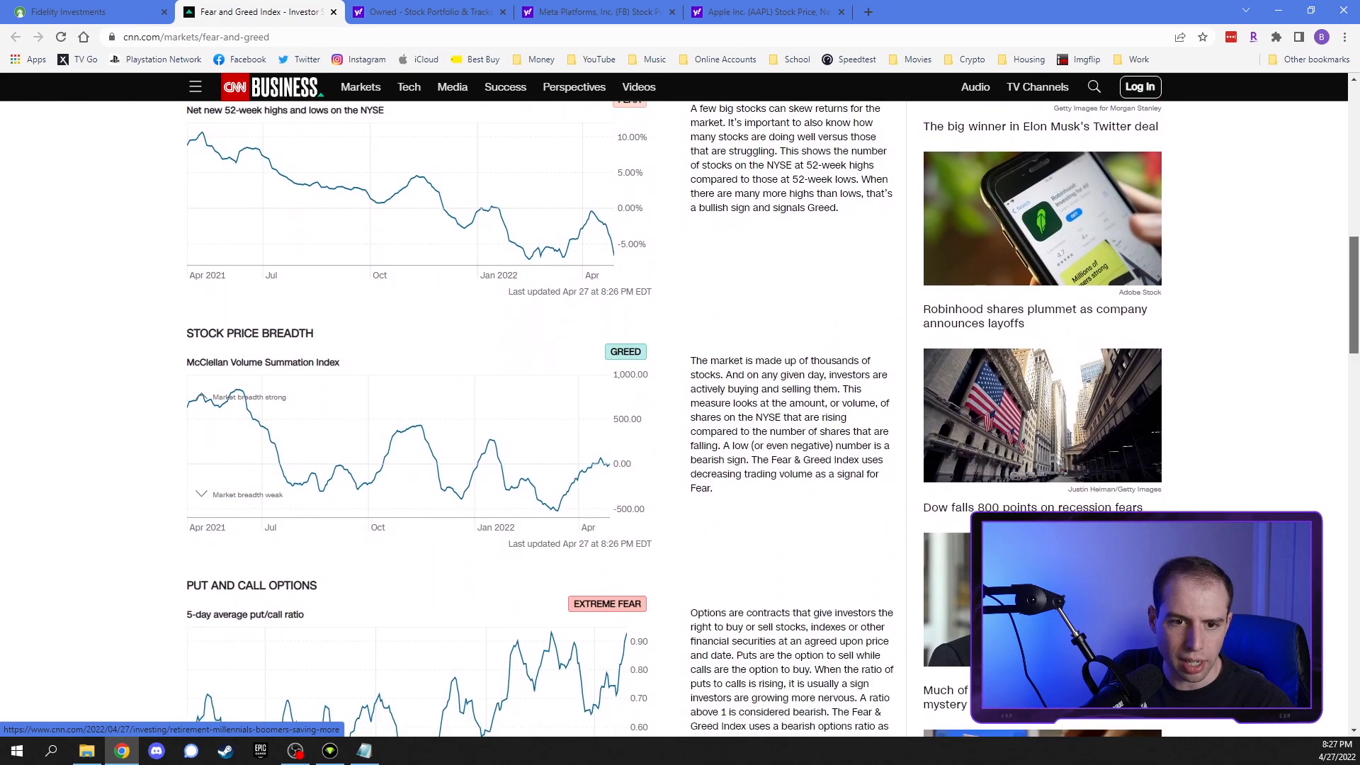
scroll("down", 3)
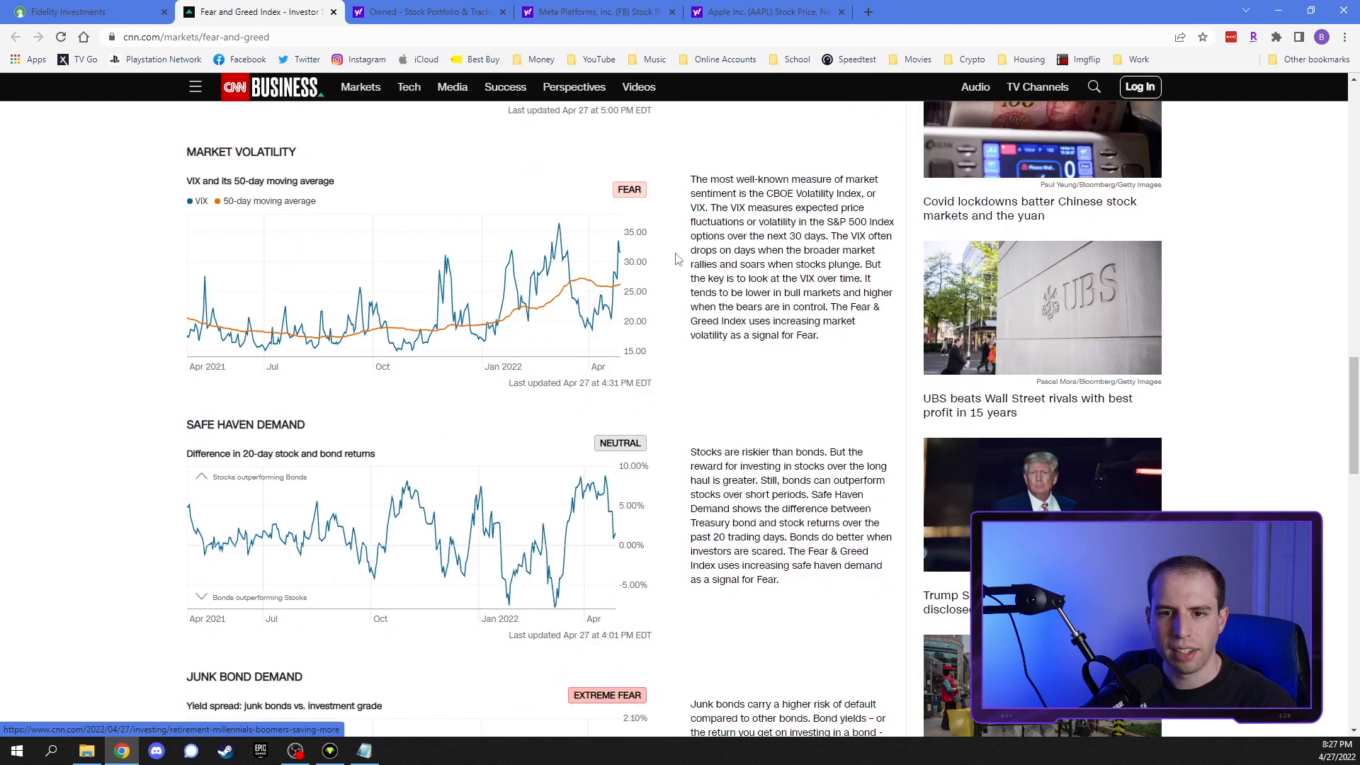
mouse_move(666, 201)
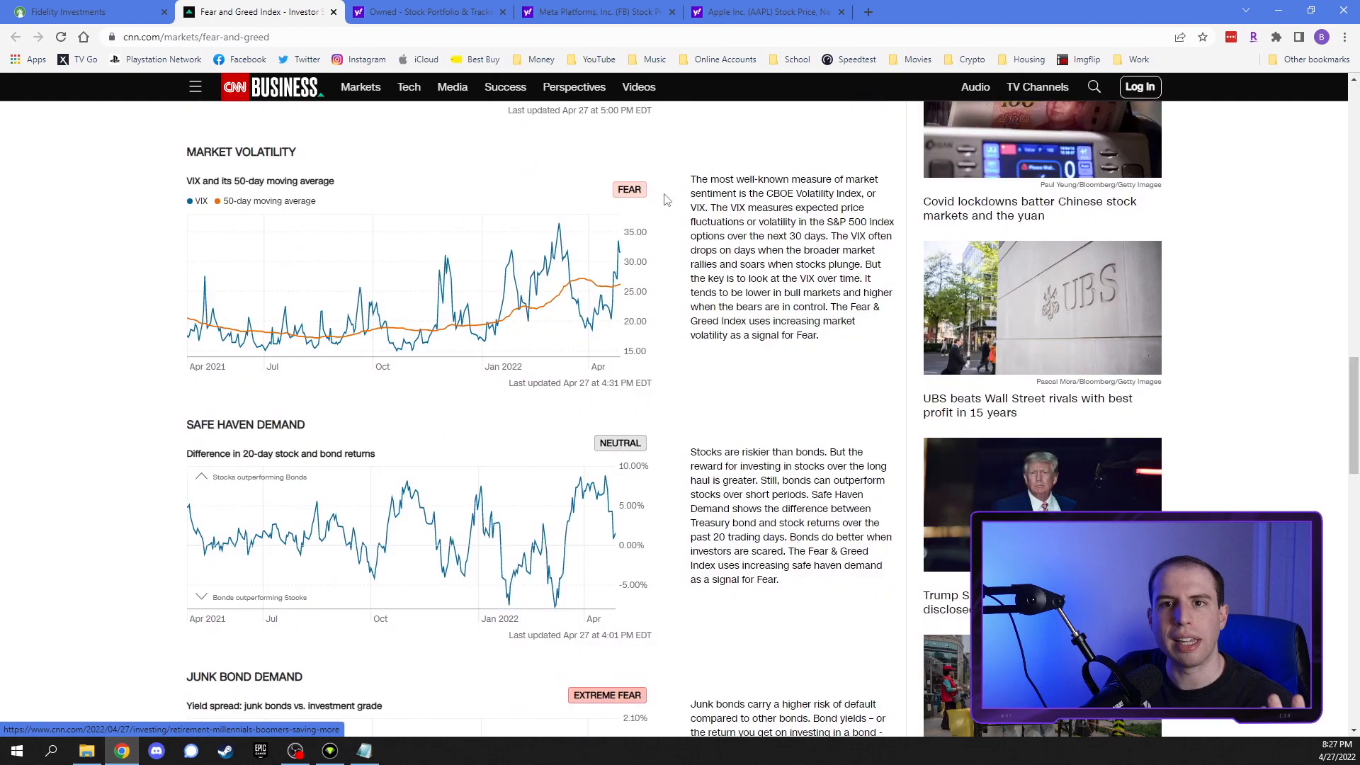
mouse_move(676, 198)
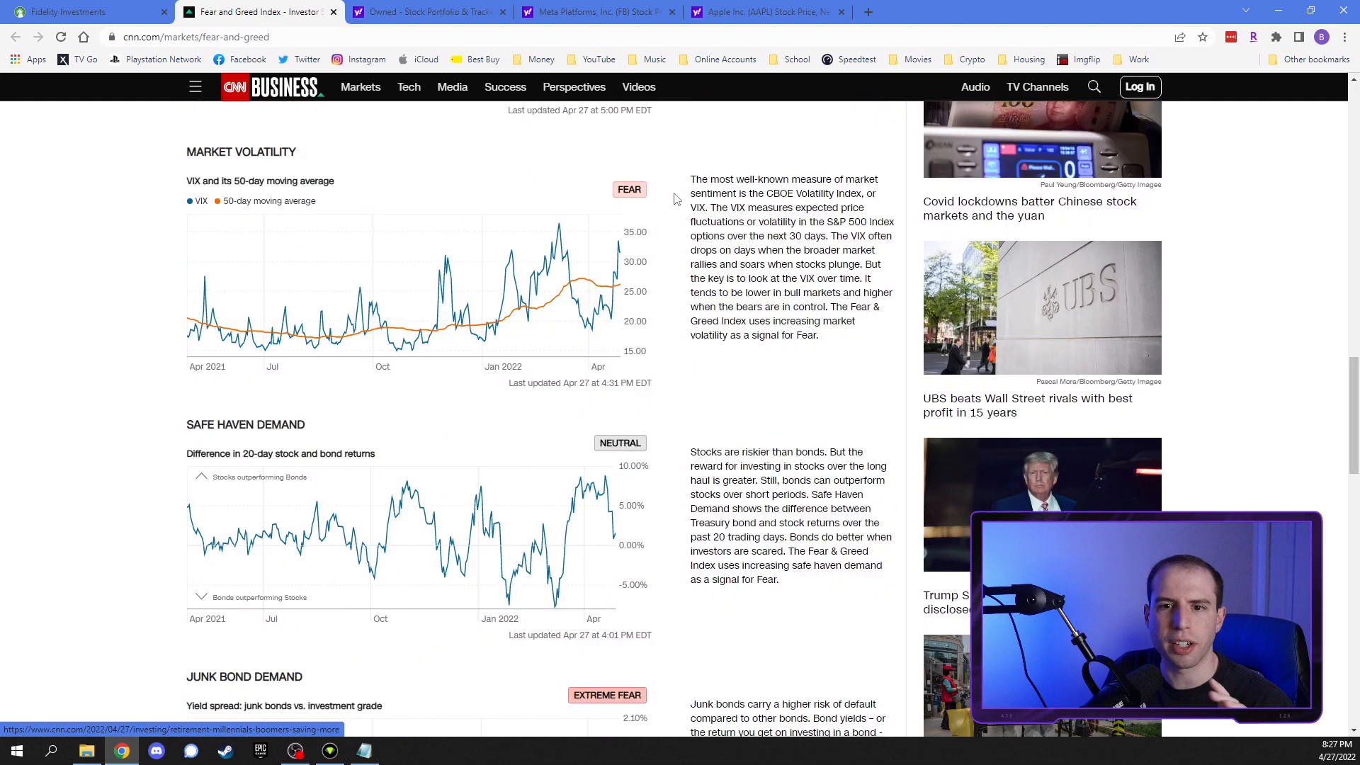
scroll("down", 3)
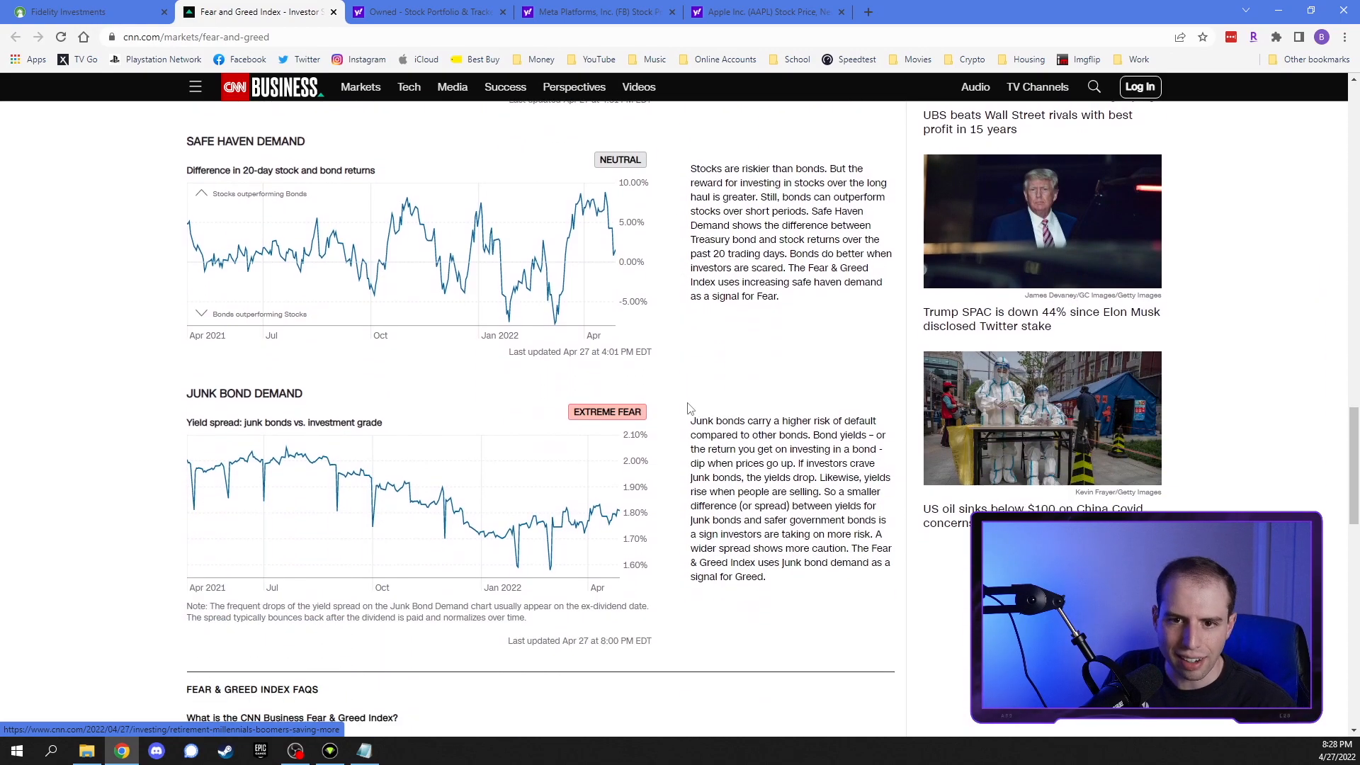
scroll("down", 3)
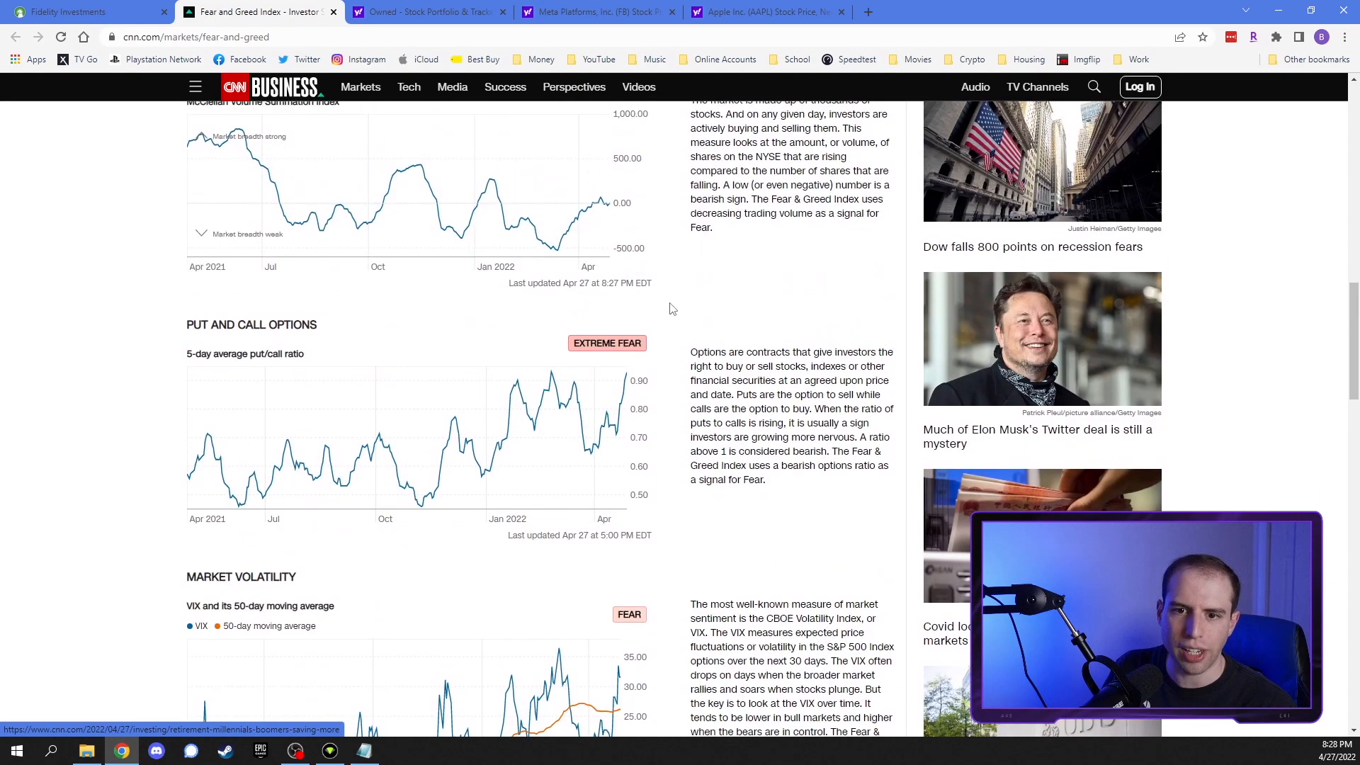
scroll("up", 3)
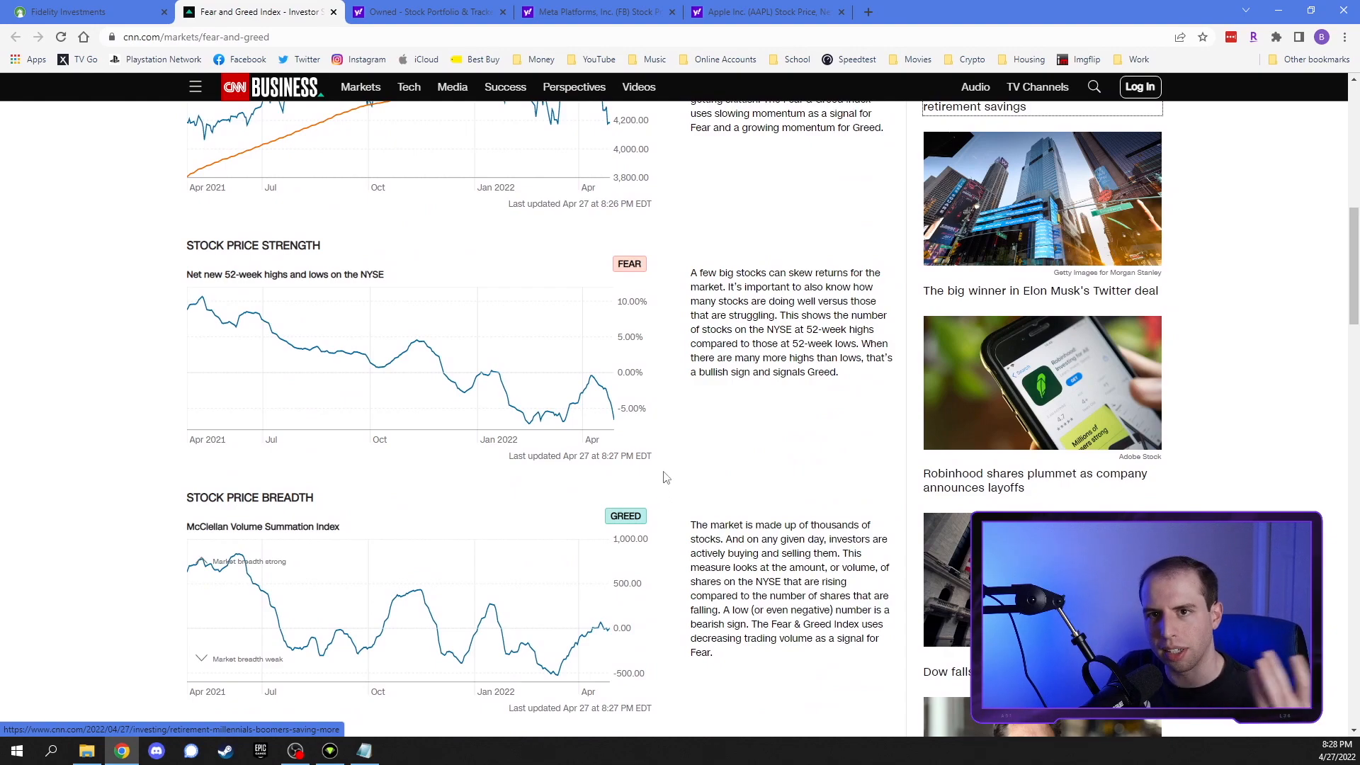
scroll("up", 3)
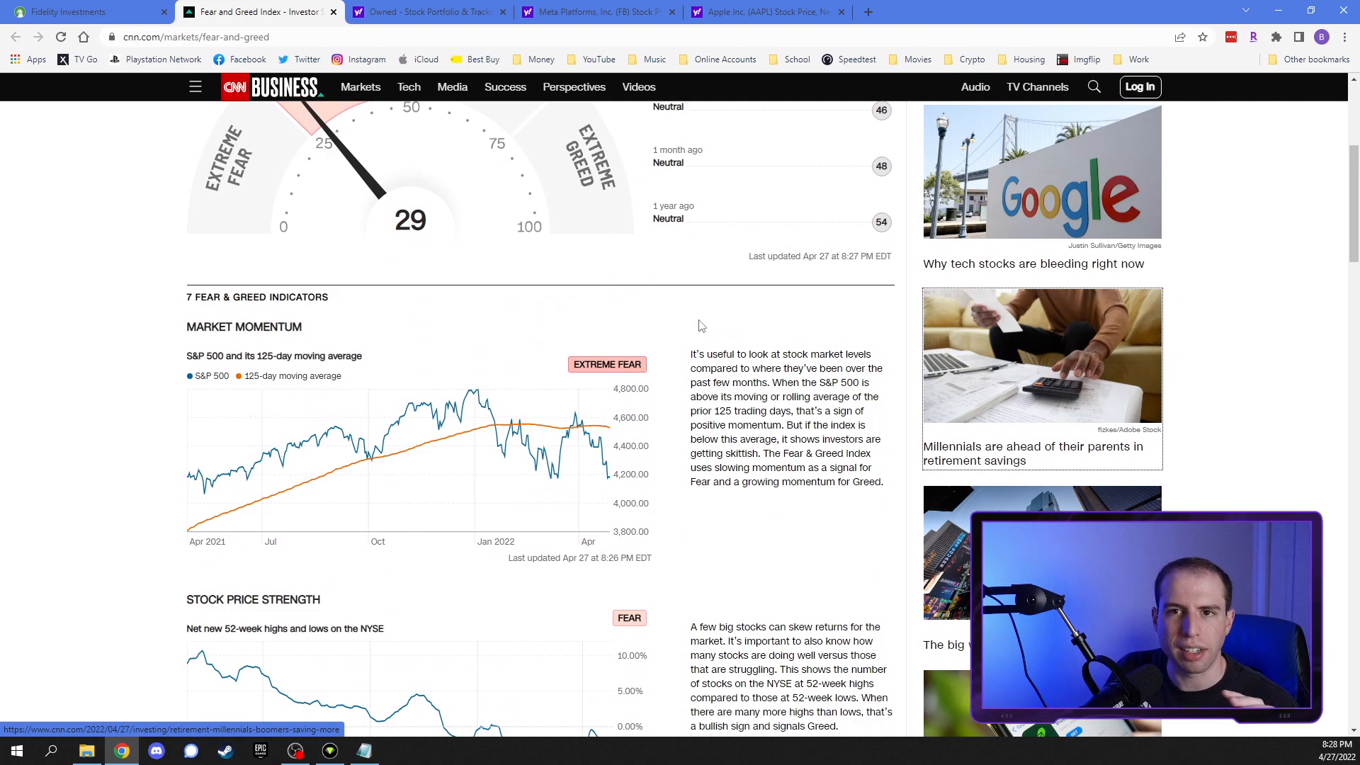
mouse_move(714, 306)
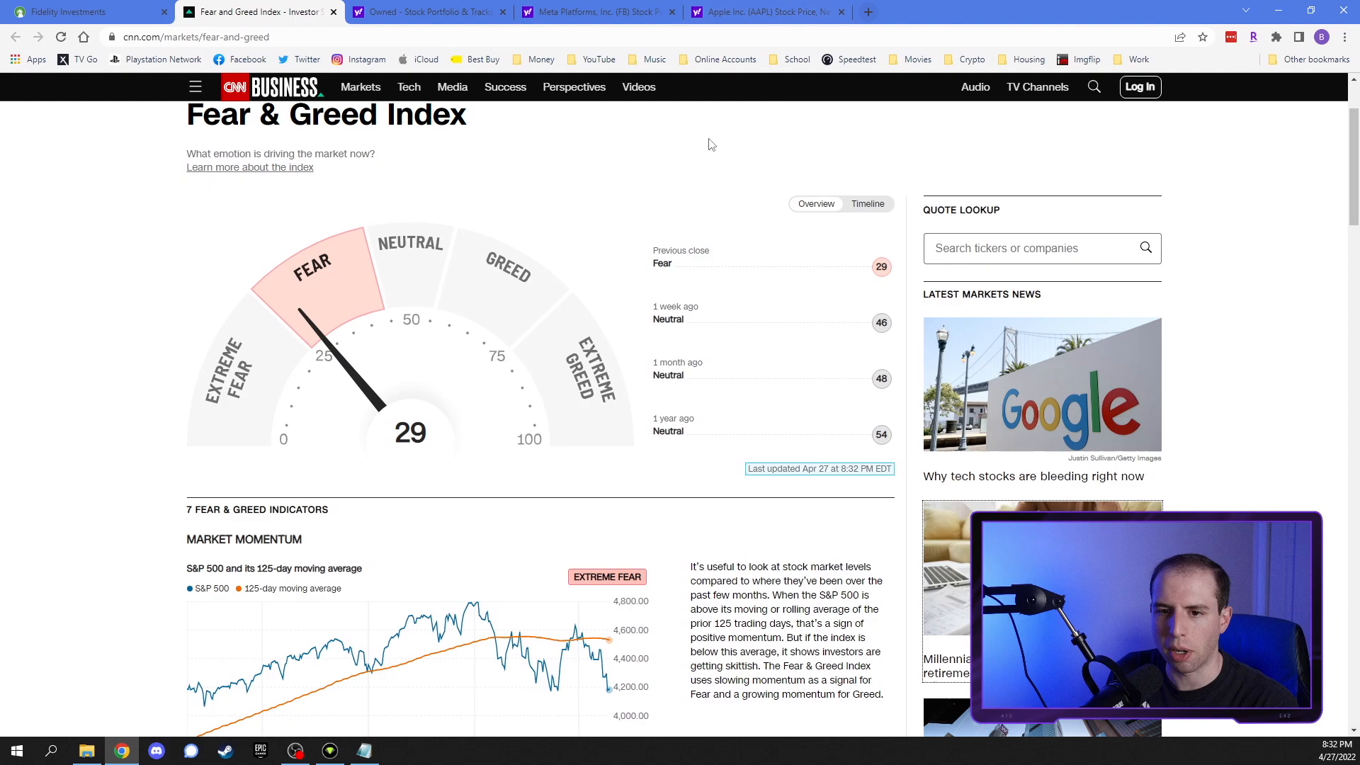
scroll("down", 3)
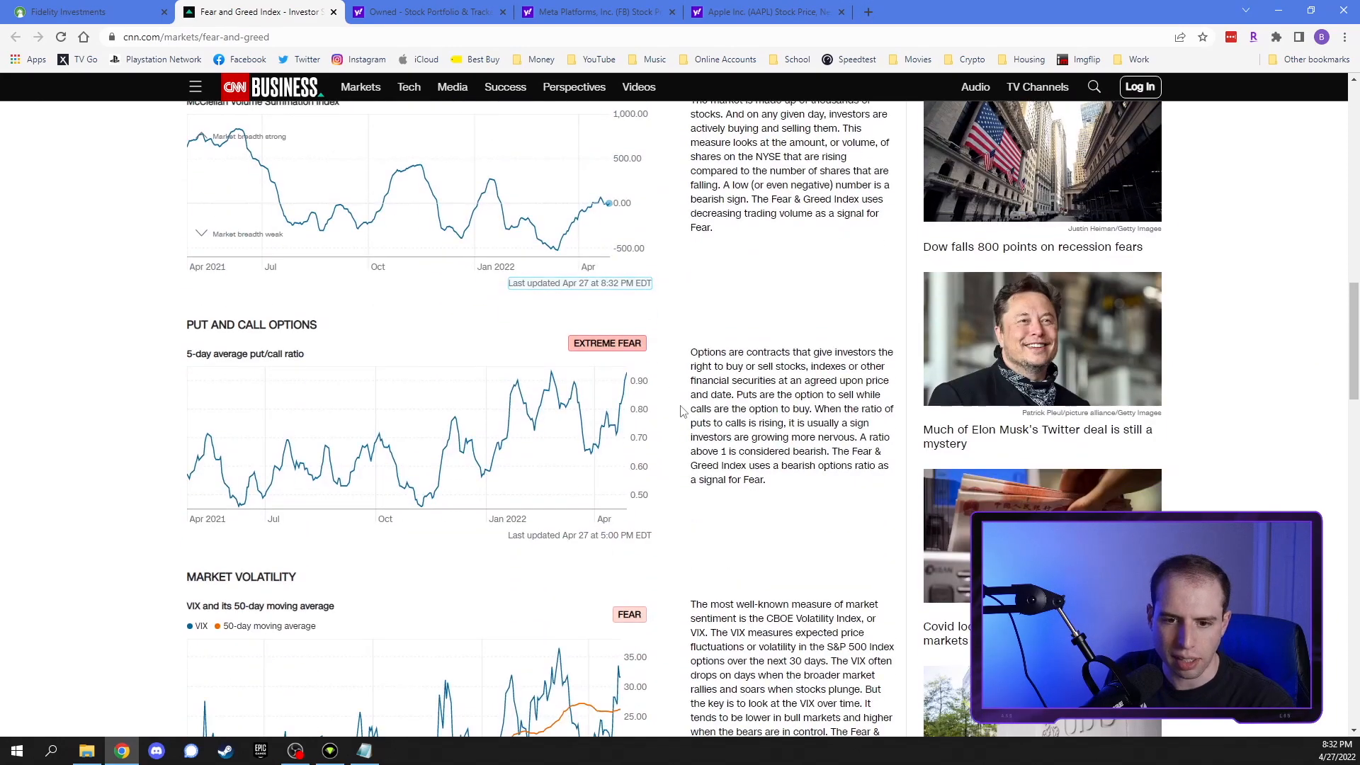
scroll("down", 3)
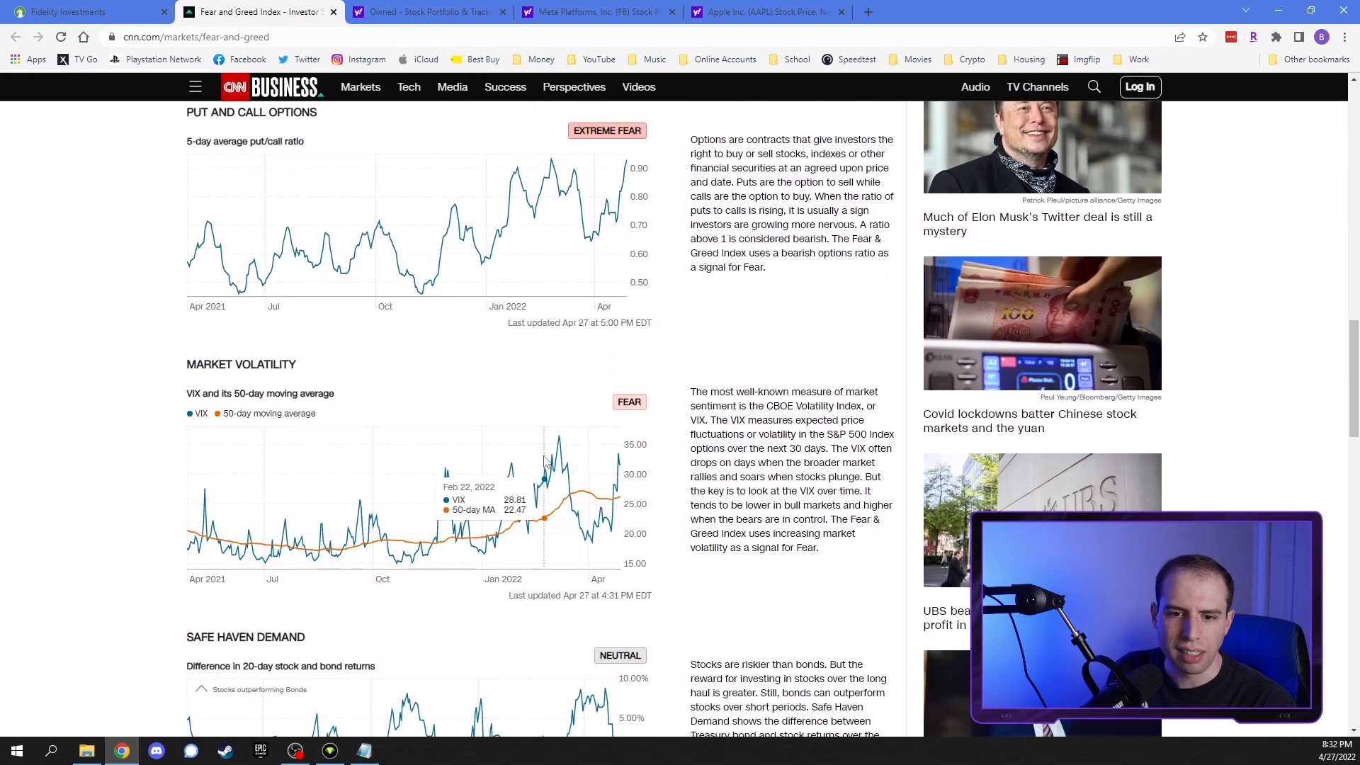
mouse_move(547, 464)
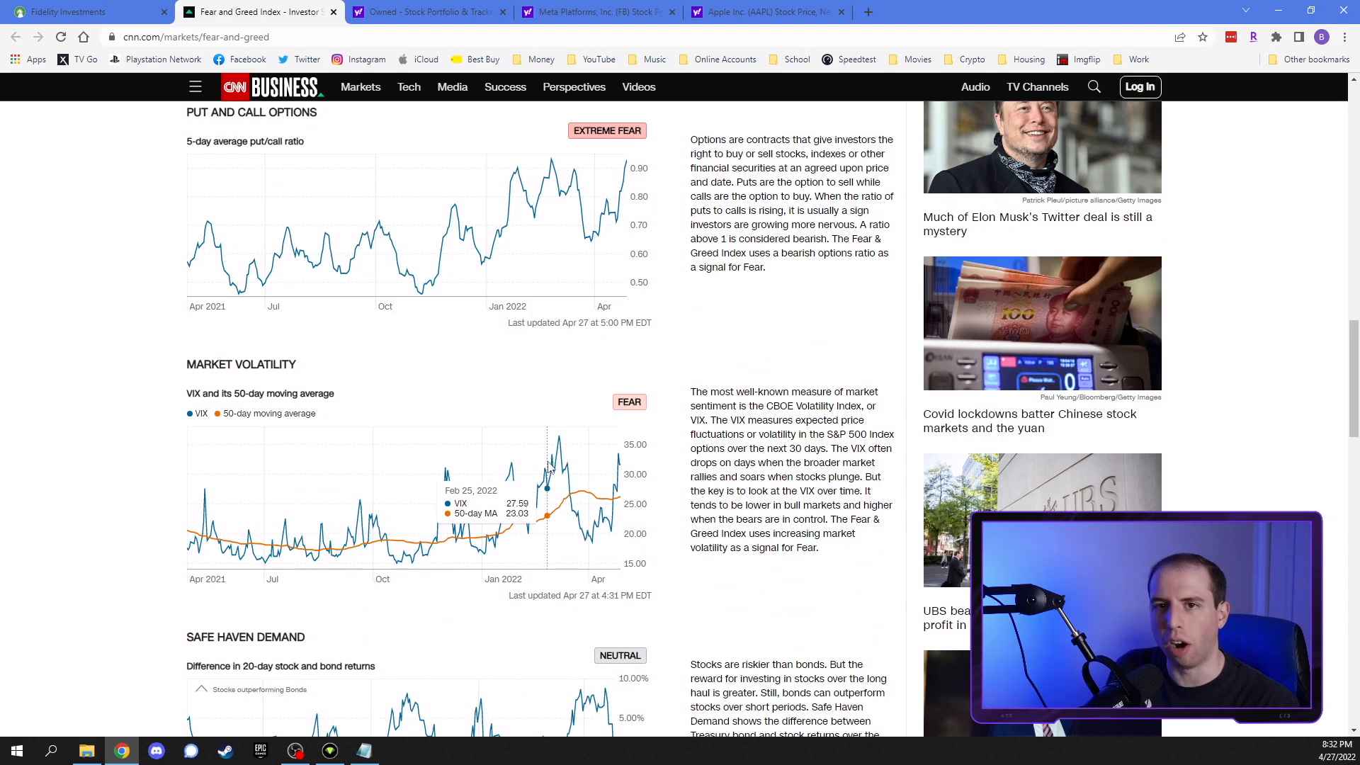
mouse_move(564, 472)
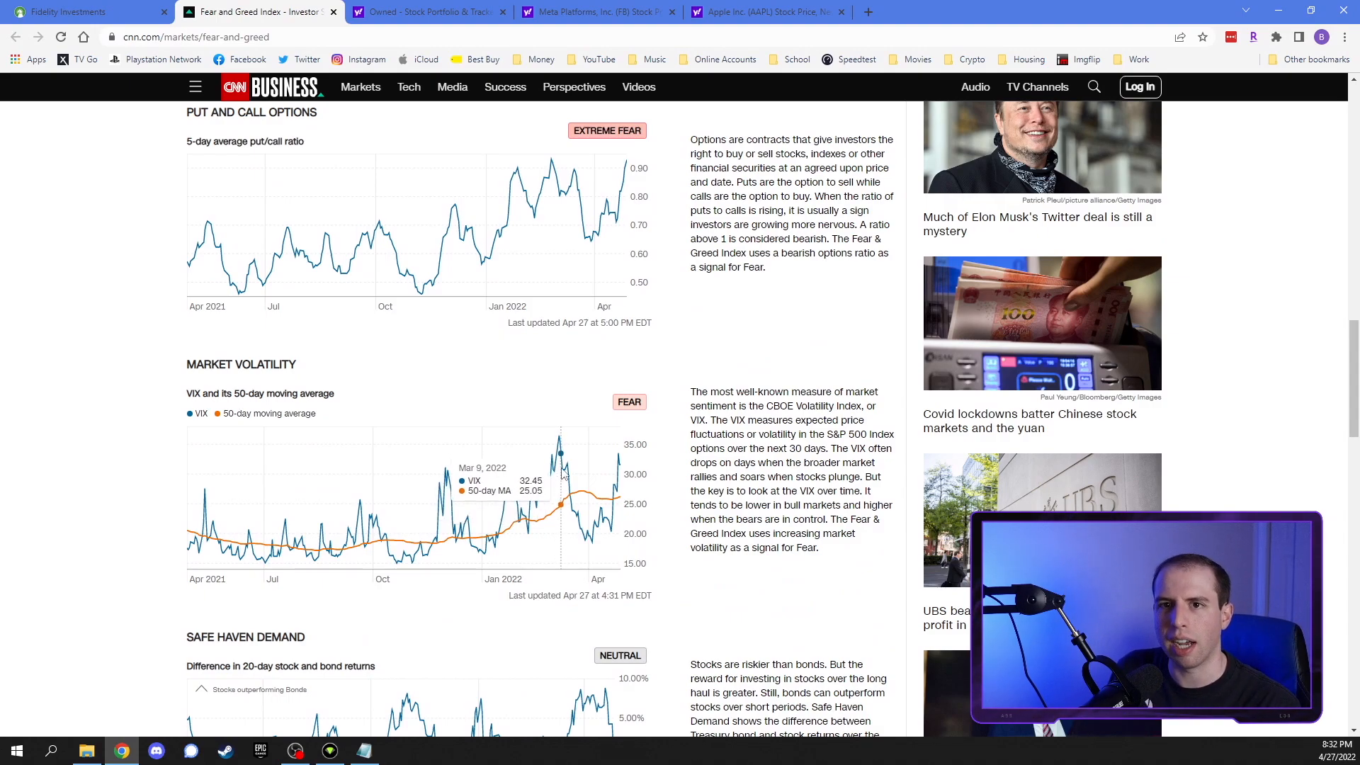
scroll("up", 3)
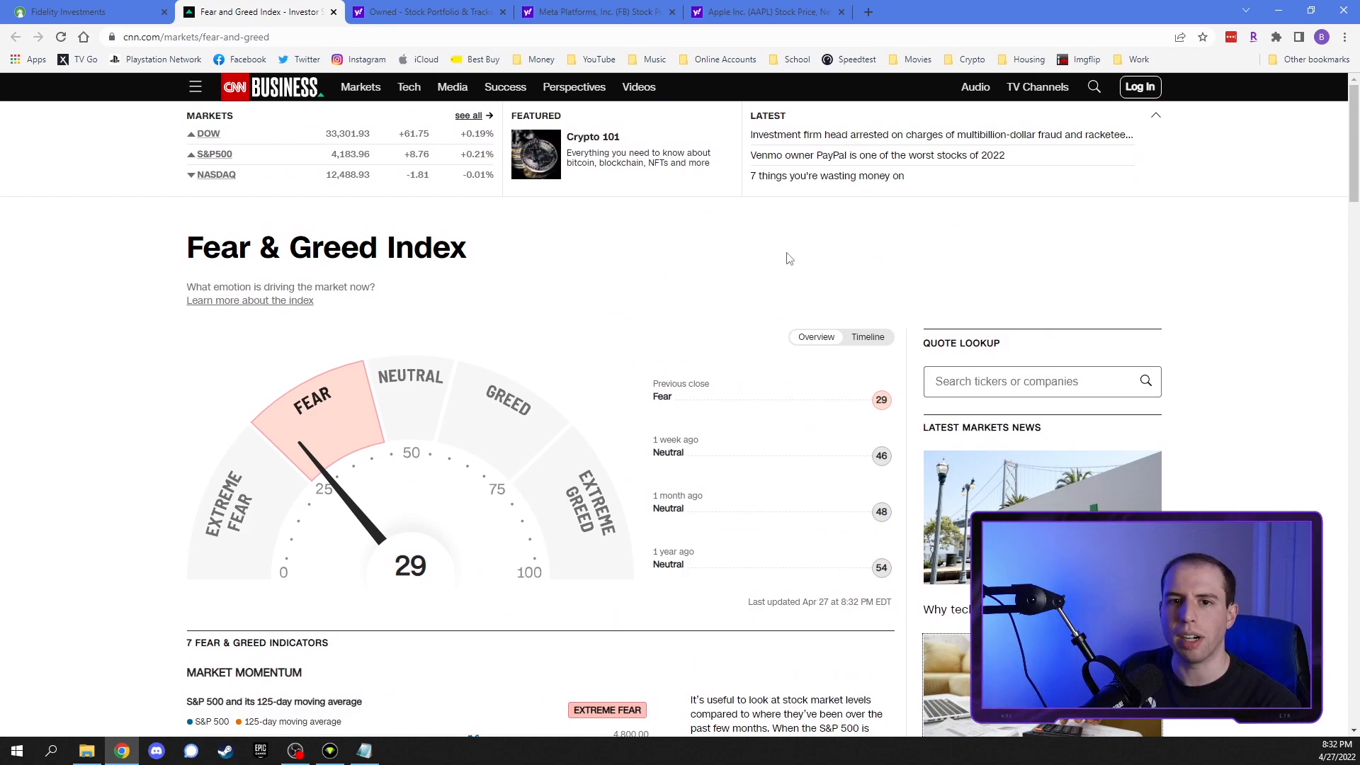
mouse_move(784, 257)
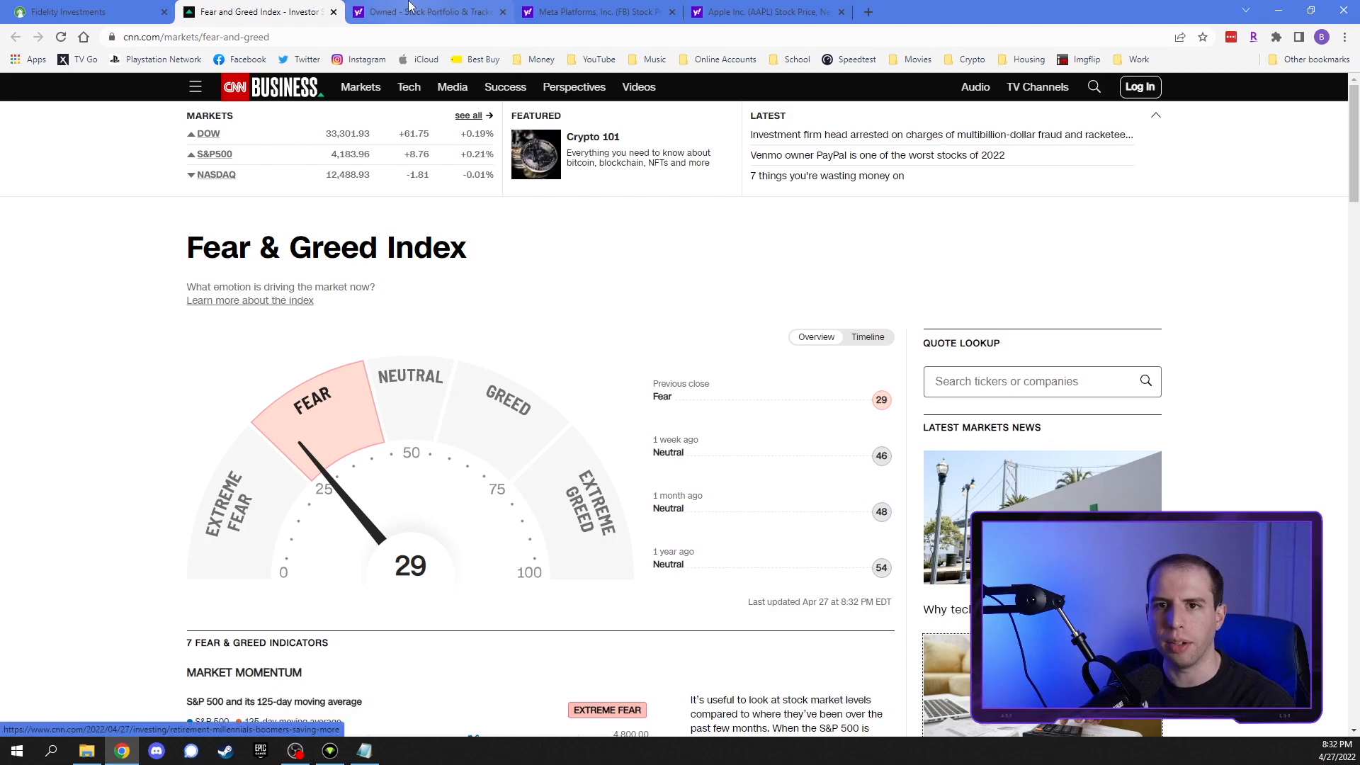
Review the Owned stocks watchlist, then bring up the Meta Platforms (FB) quote page
left_click(425, 11)
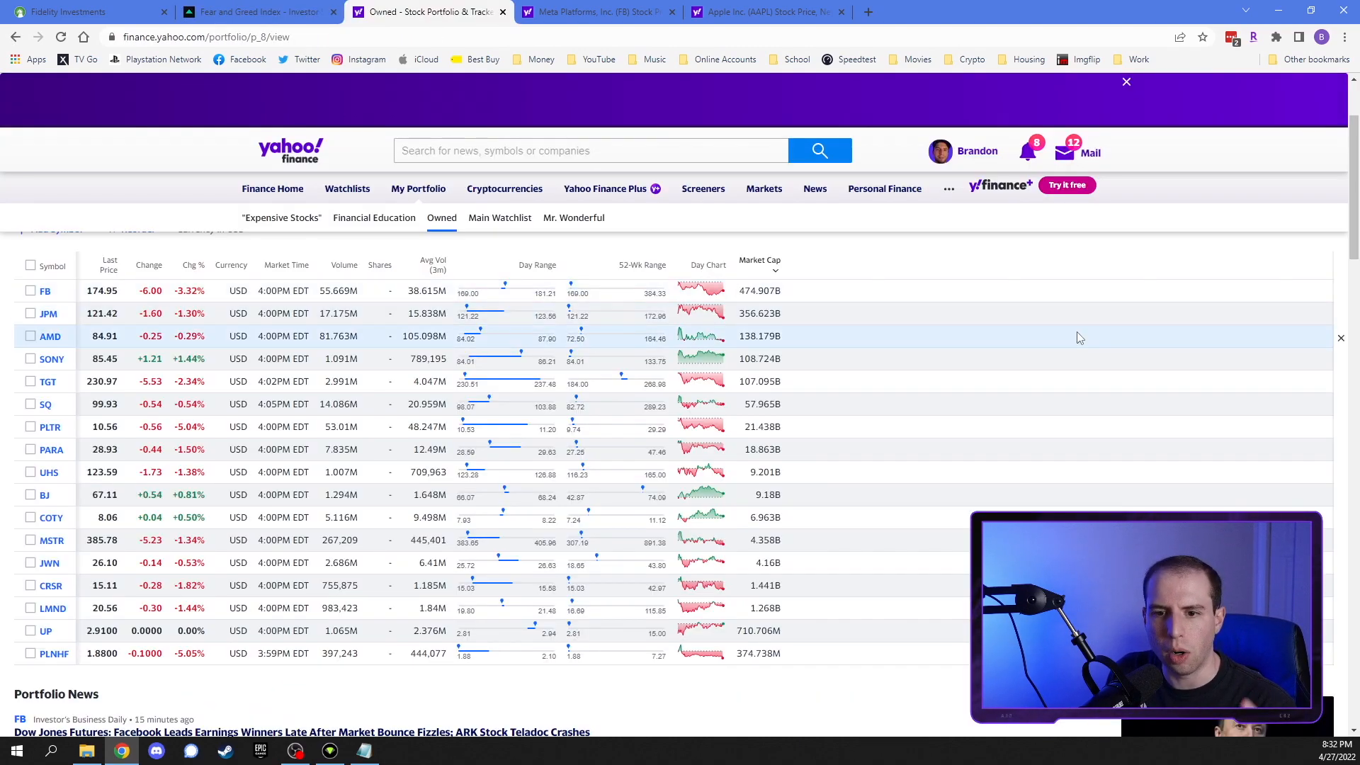
mouse_move(1088, 255)
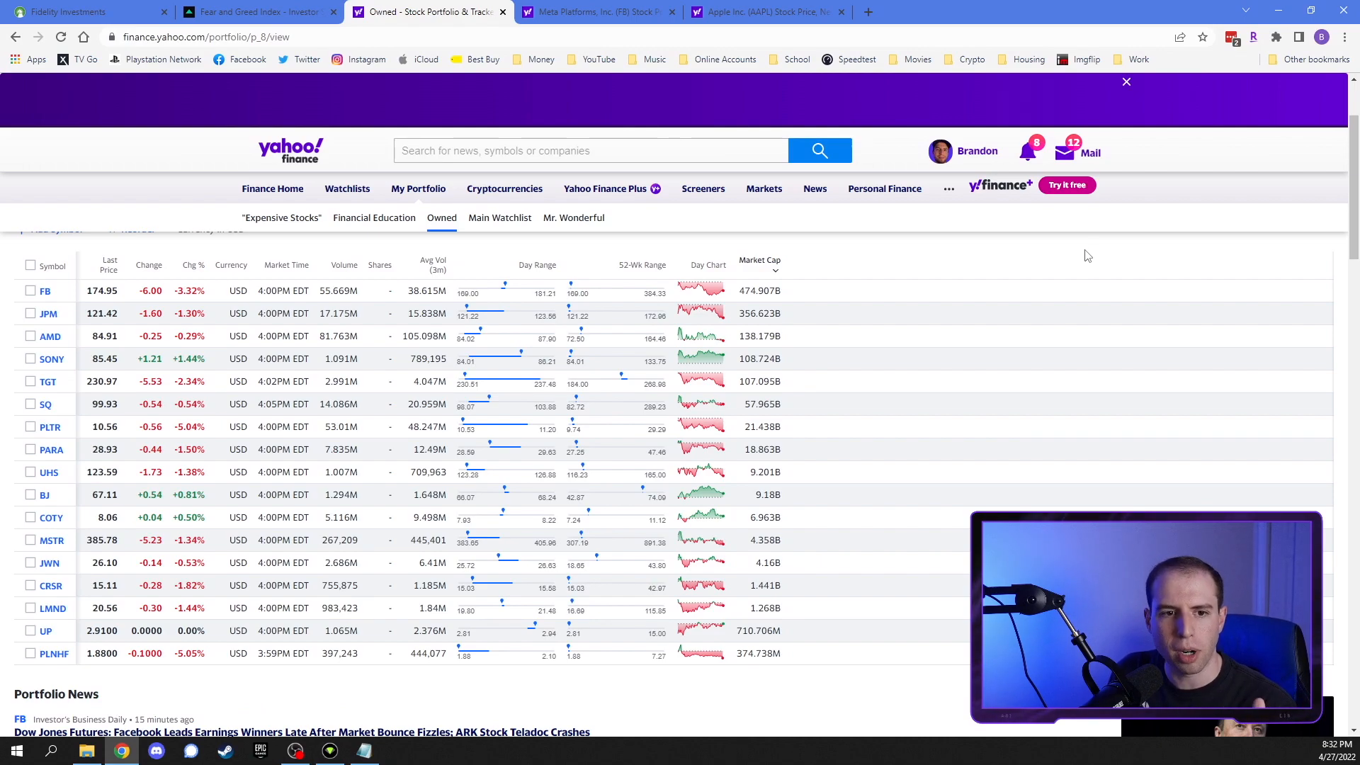
mouse_move(870, 377)
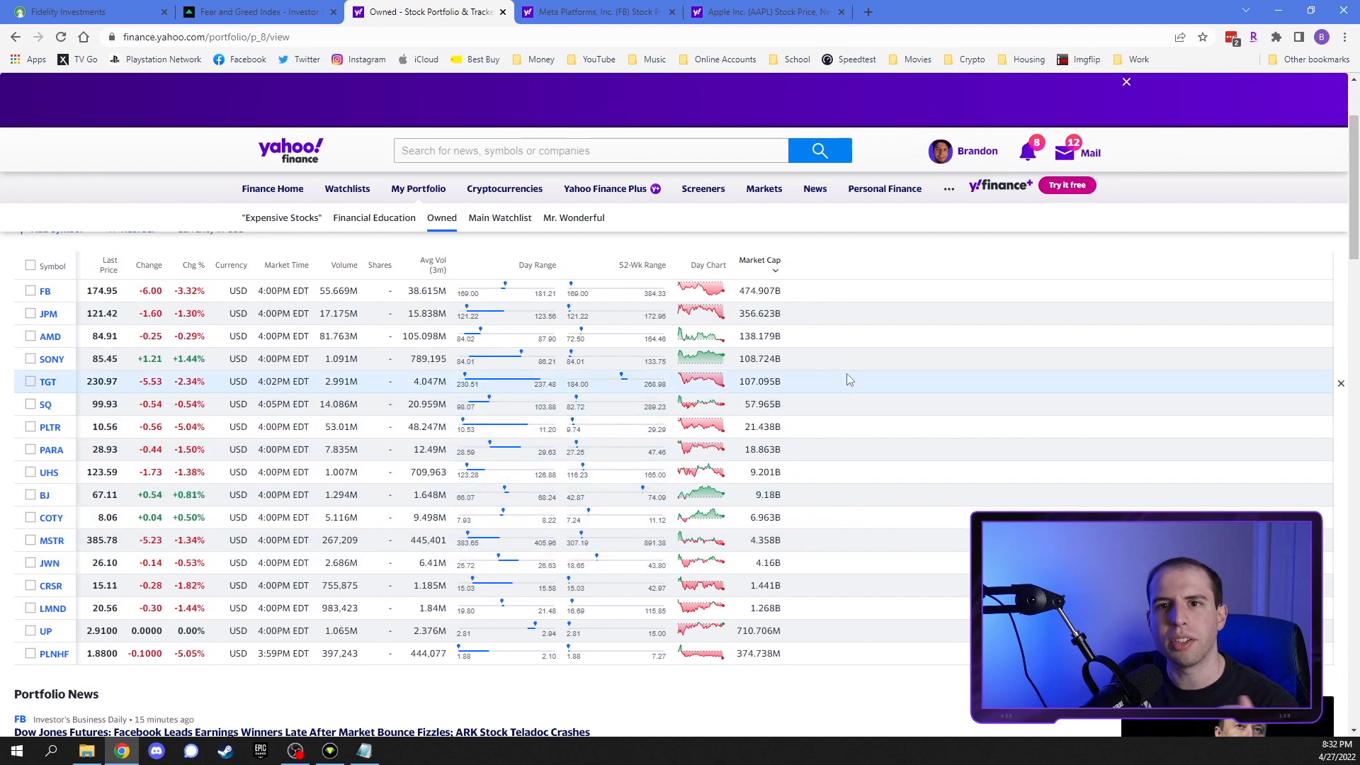
mouse_move(629, 388)
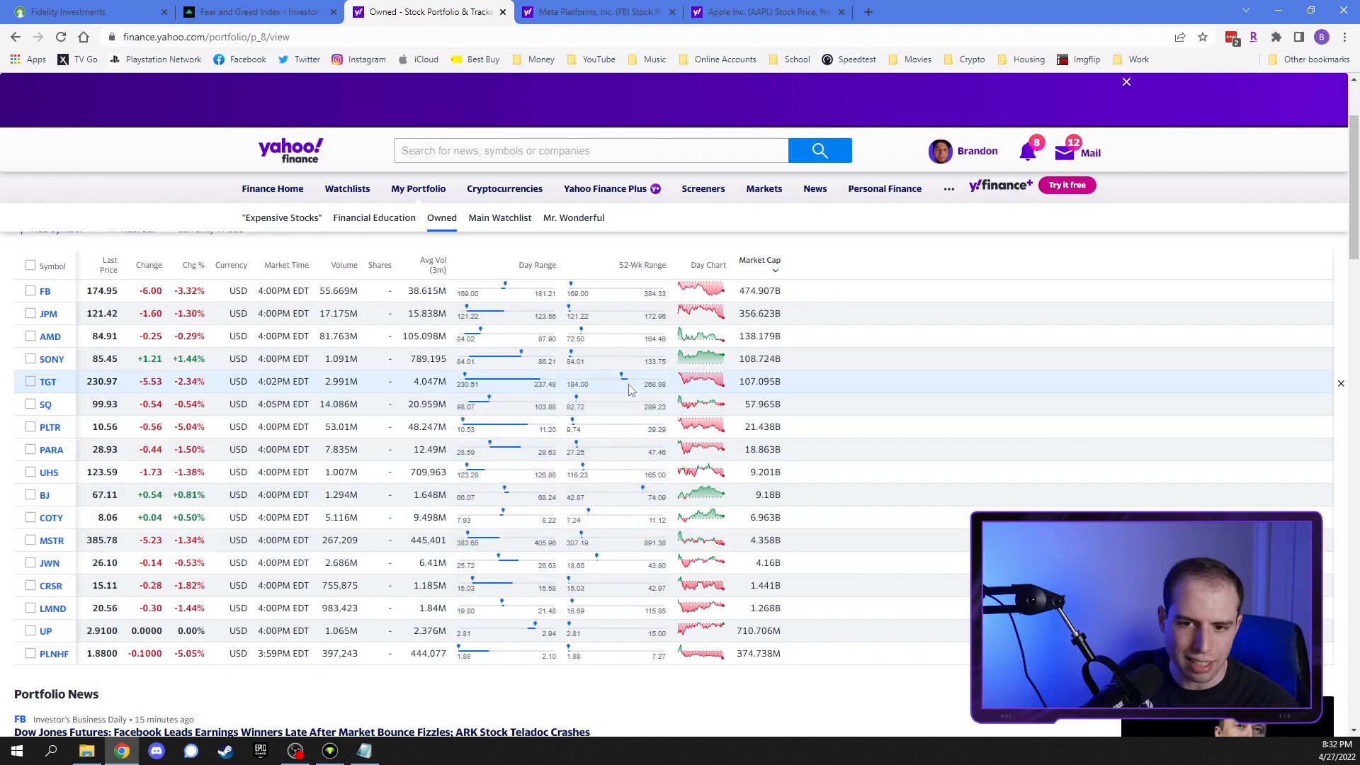
mouse_move(846, 382)
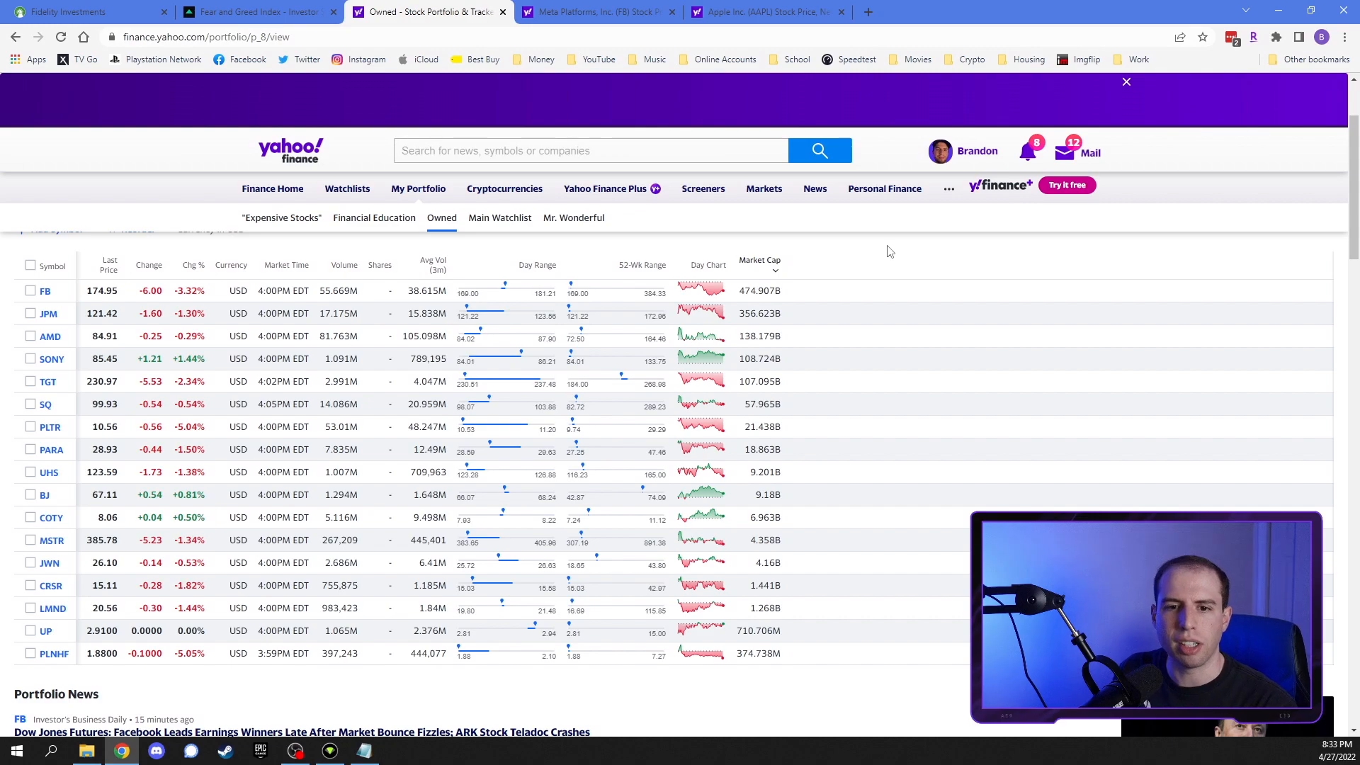
mouse_move(660, 317)
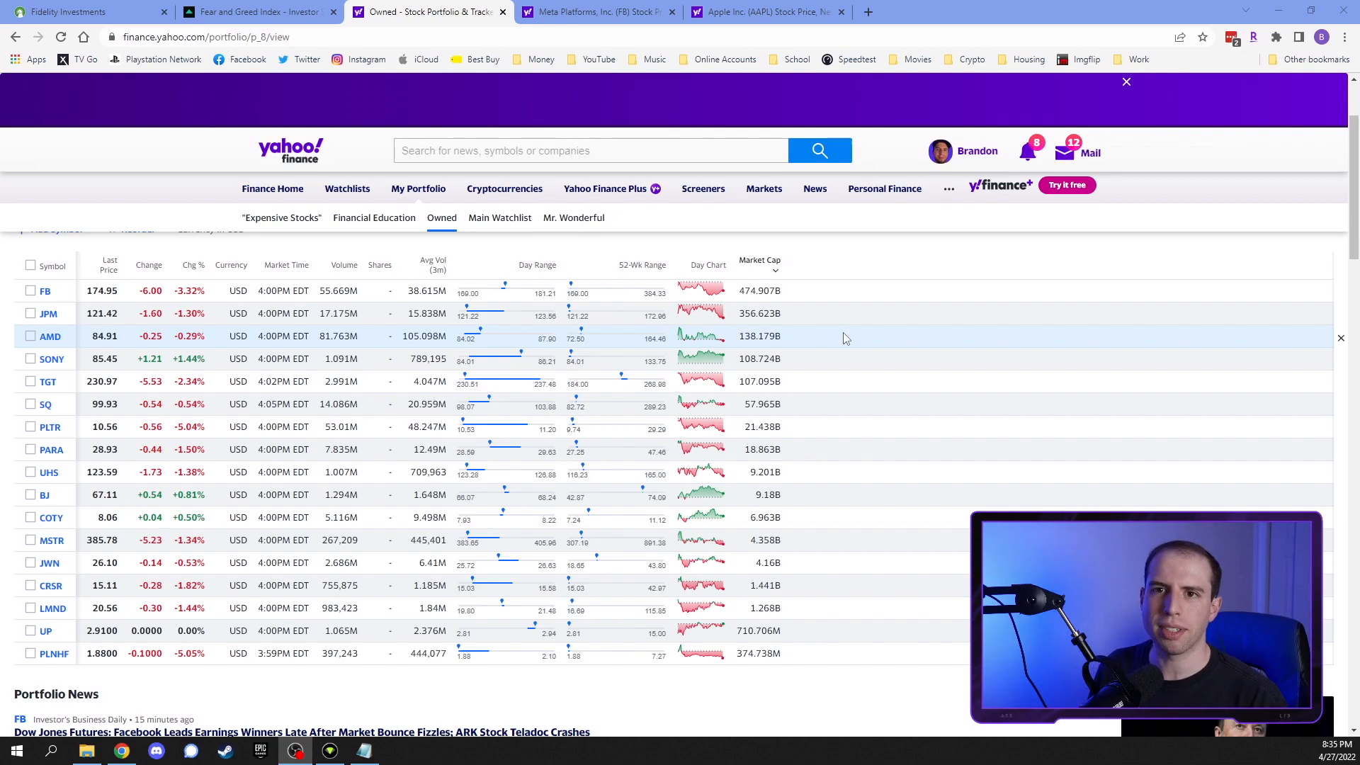
mouse_move(862, 292)
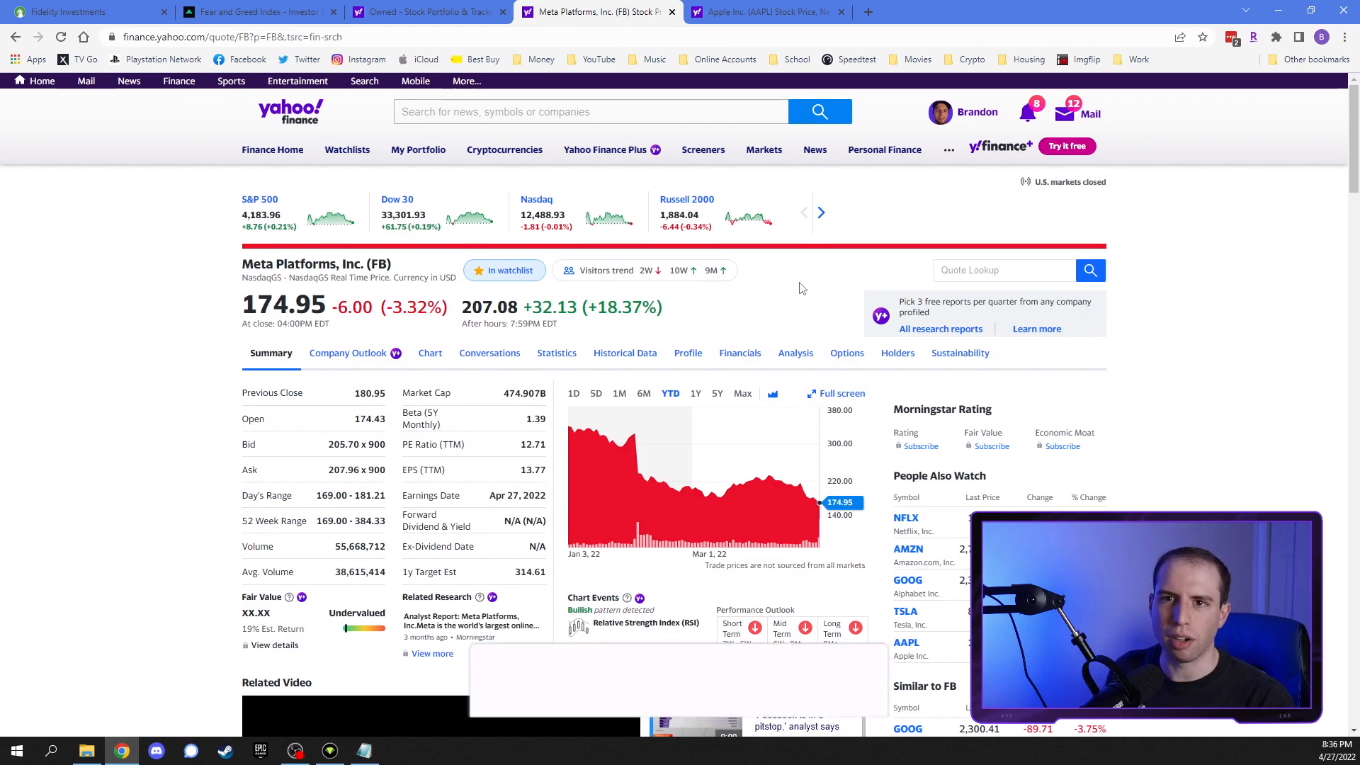
left_click(658, 650)
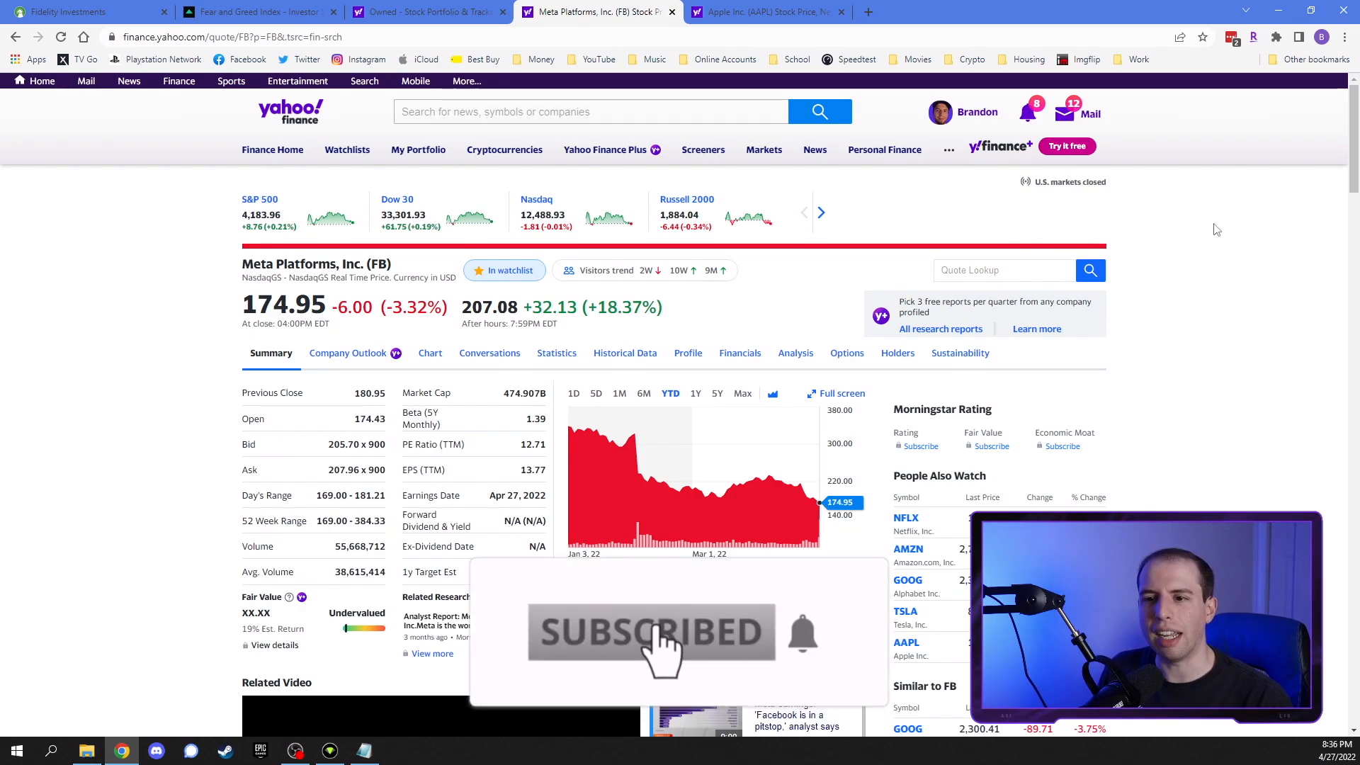